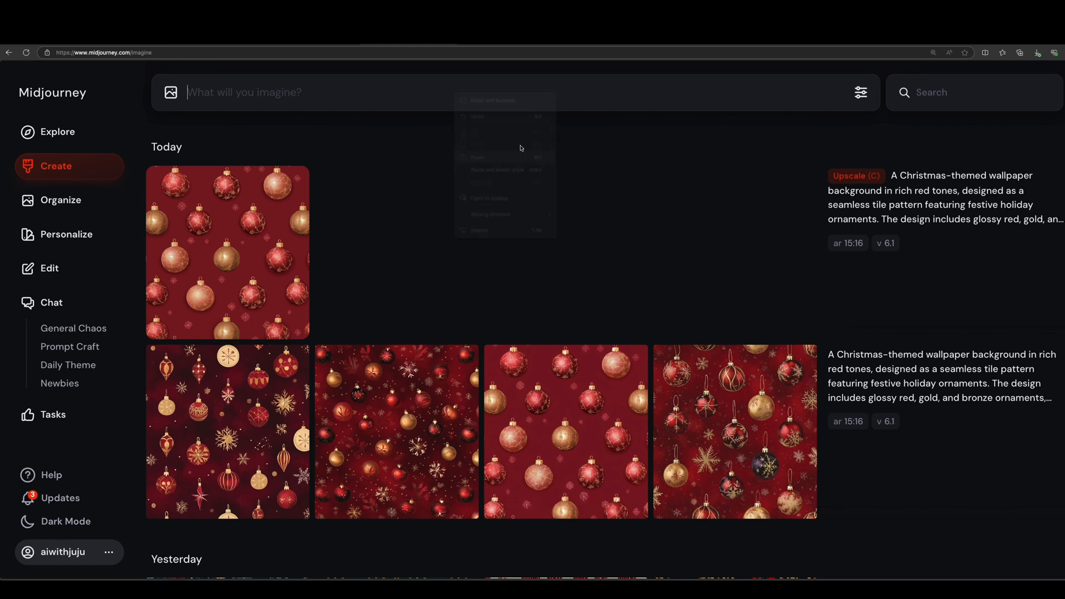
Step: Submit the vibrant-green seamless Christmas ornament wallpaper prompt and upscale one result with Upscale Creative
{"action": "type", "text": "A Christmas-themed wallpaper background in vibrant green tones, designed as a seamless tile pattern featuring festive holiday ornaments. The design includes glossy green, gold, and bronze ornaments, delicate snowflakes, and hints of holiday sparkle. Each ornament has a slightly reflective fin"}
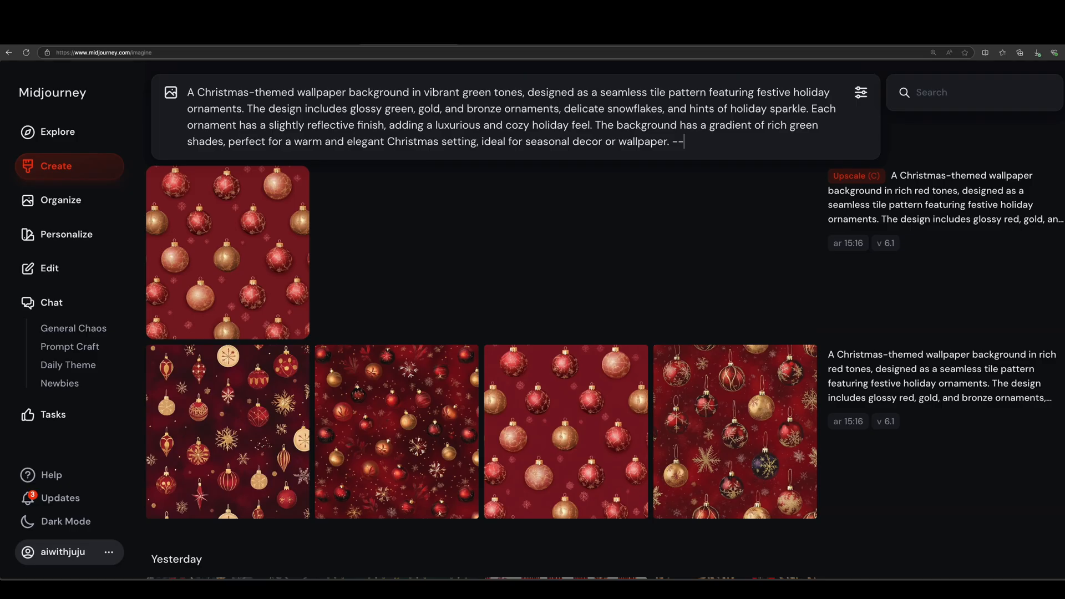
{"action": "key", "text": "Enter"}
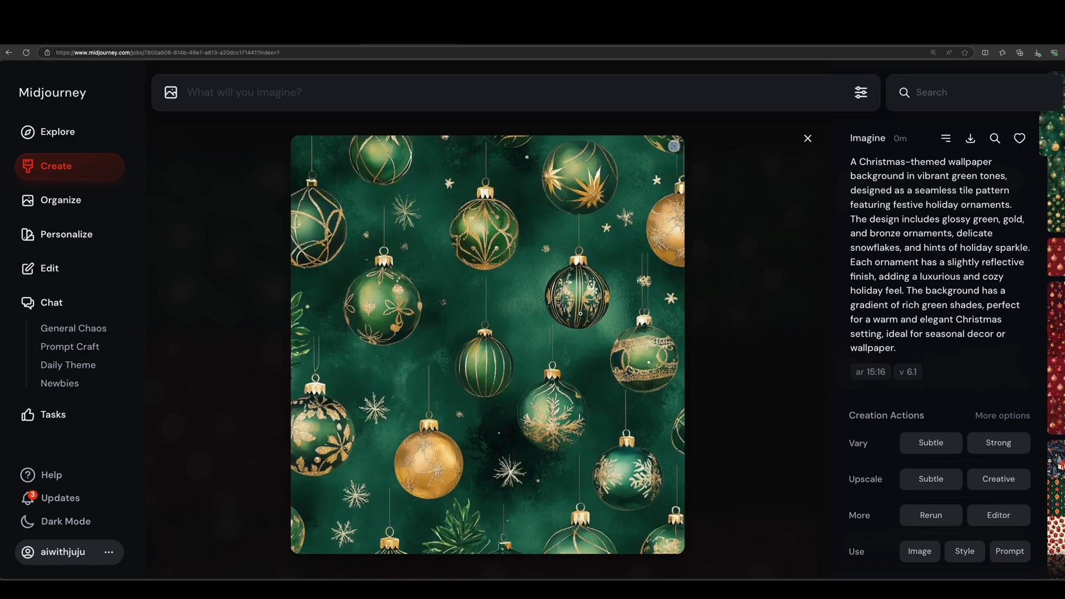
{"action": "left_click", "coordinate": [807, 138]}
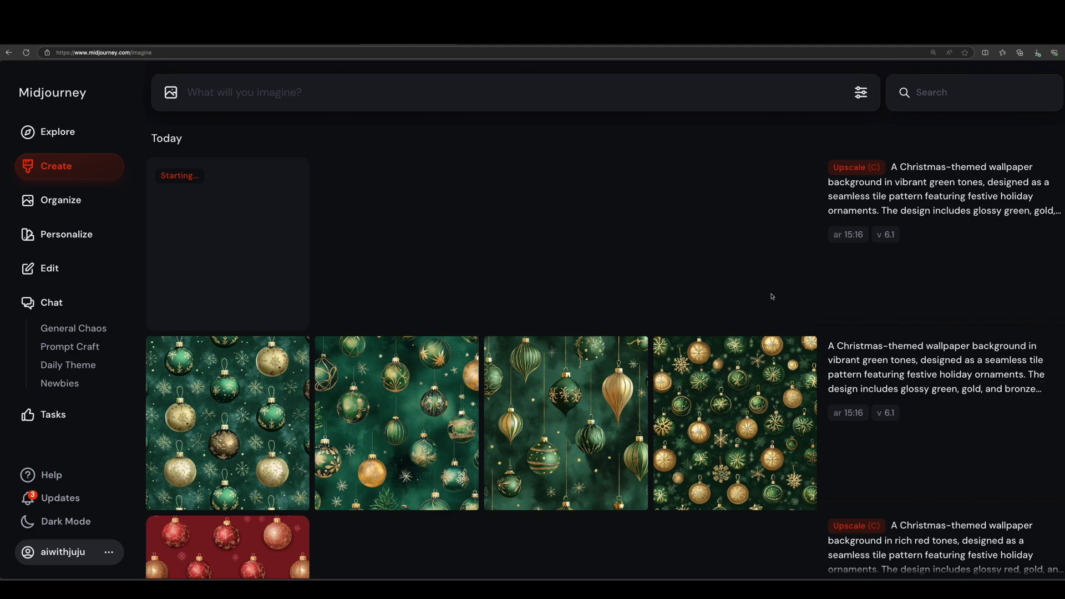
Step: Save the finished upscaled green ornament pattern image via the right-click Save Image option
{"action": "left_click", "coordinate": [228, 423]}
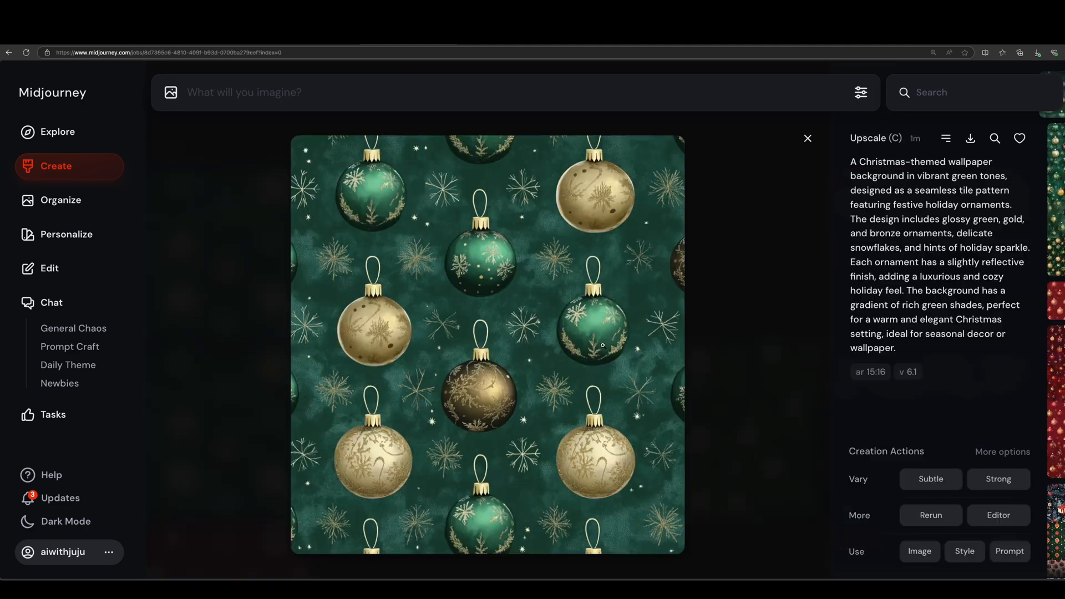
{"action": "right_click", "coordinate": [603, 344]}
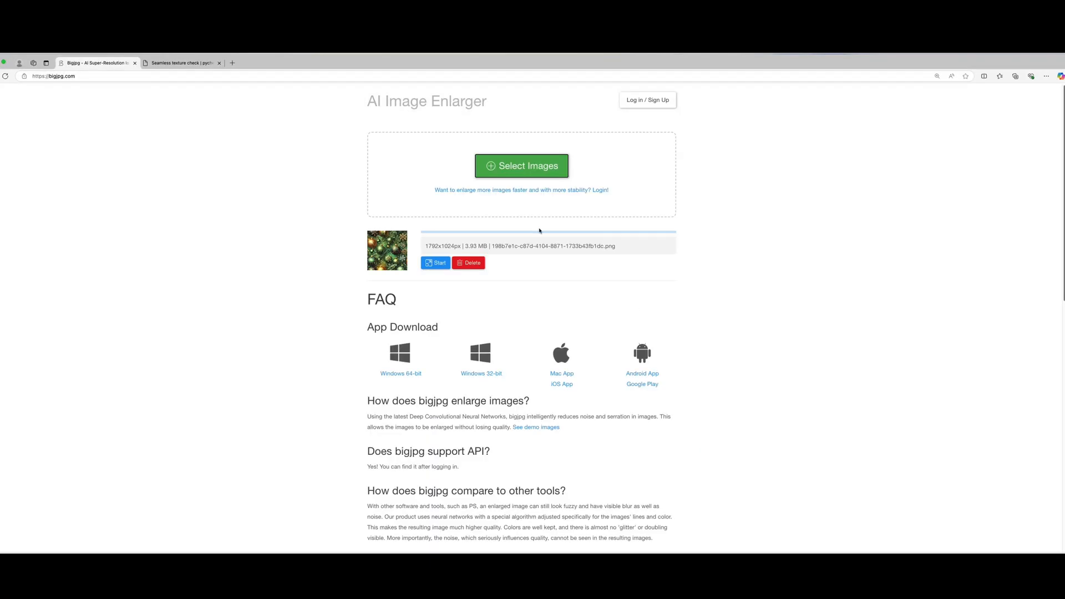
Step: Enlarge the green pattern 4x as Artwork with Medium noise reduction
{"action": "left_click", "coordinate": [435, 263]}
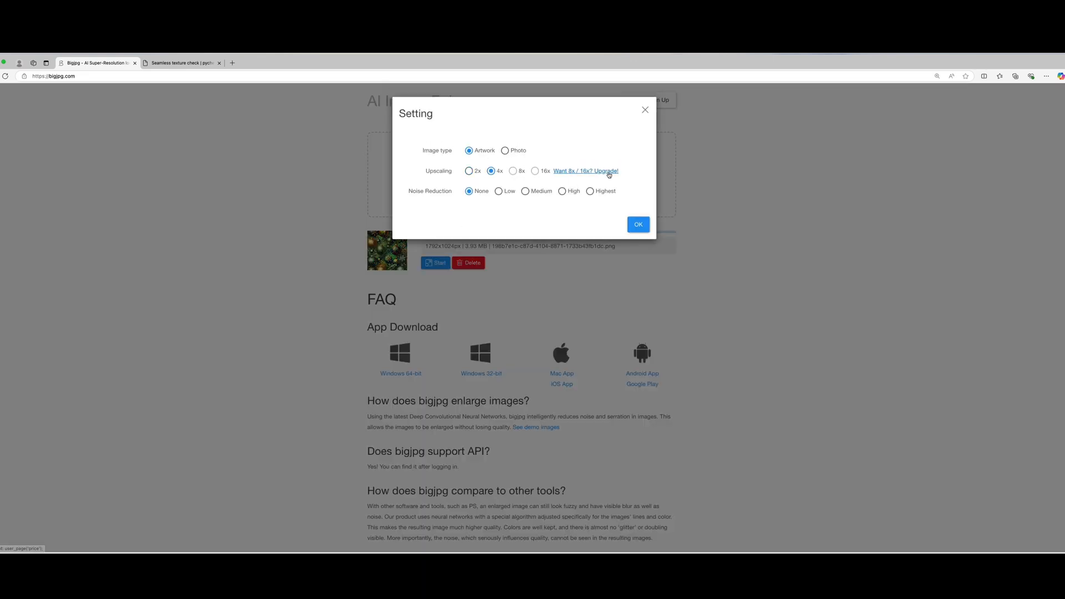
{"action": "left_click", "coordinate": [524, 190]}
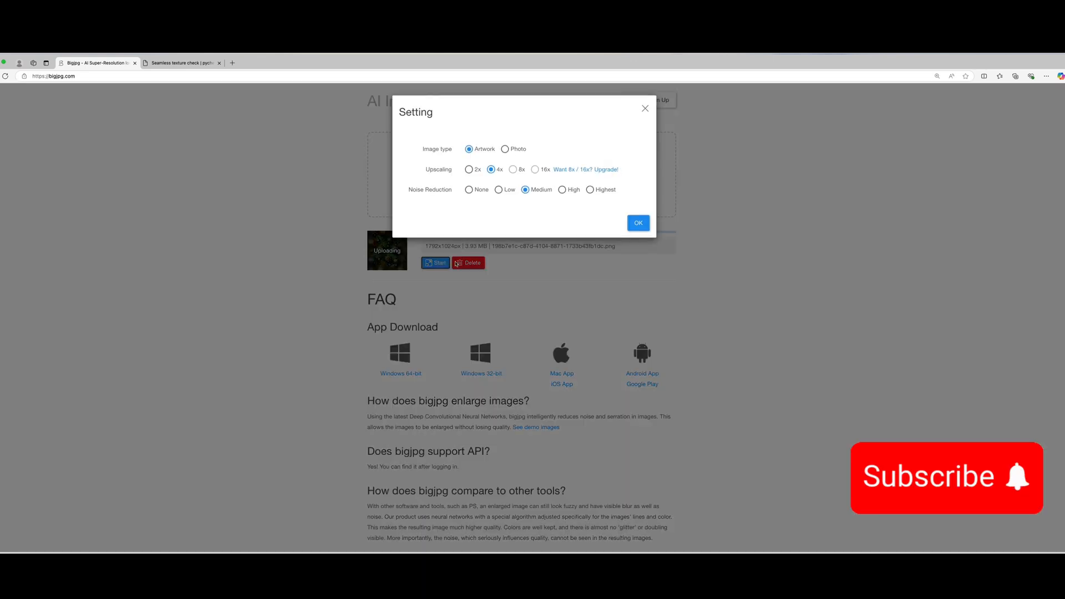
{"action": "left_click", "coordinate": [637, 223]}
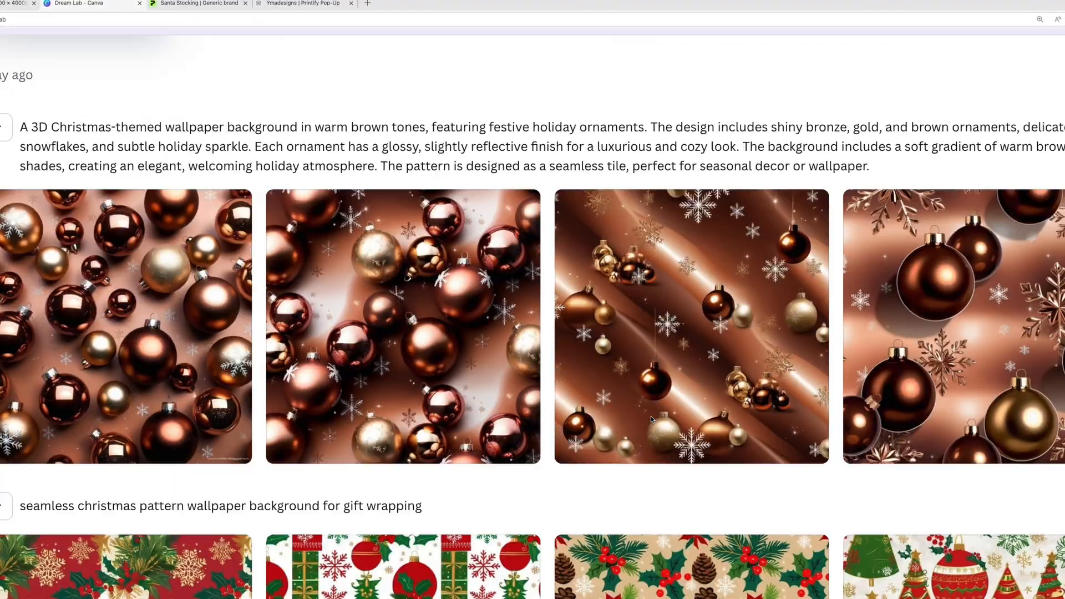
Step: Create images from the seamless gift-wrapping prompt and enlarge the poinsettia-and-pinecone result
{"action": "scroll", "scroll_direction": "down", "scroll_amount": 3}
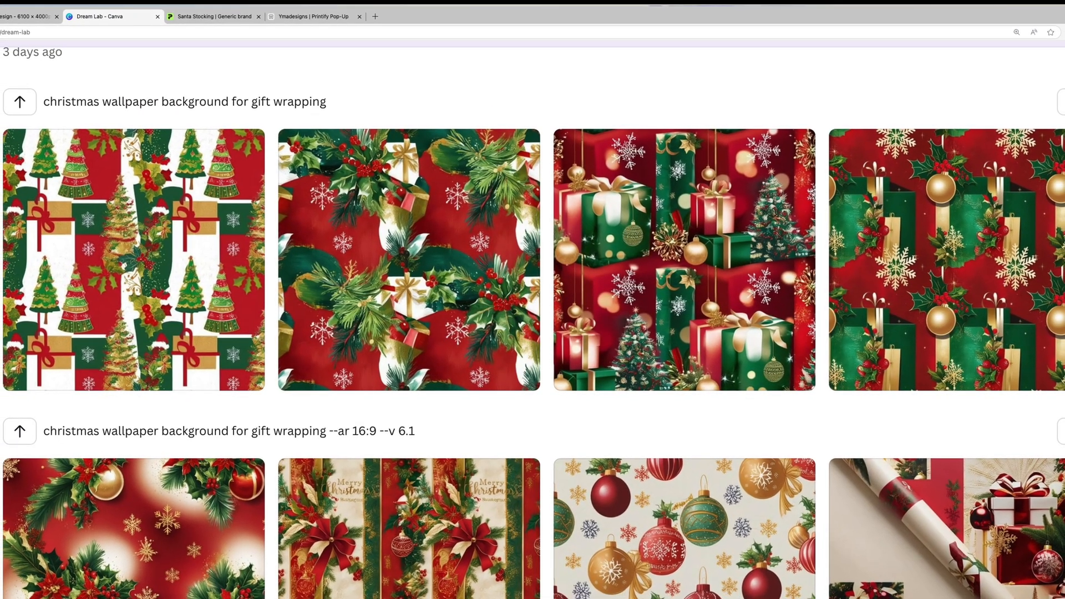
{"action": "scroll", "scroll_direction": "down", "scroll_amount": 3}
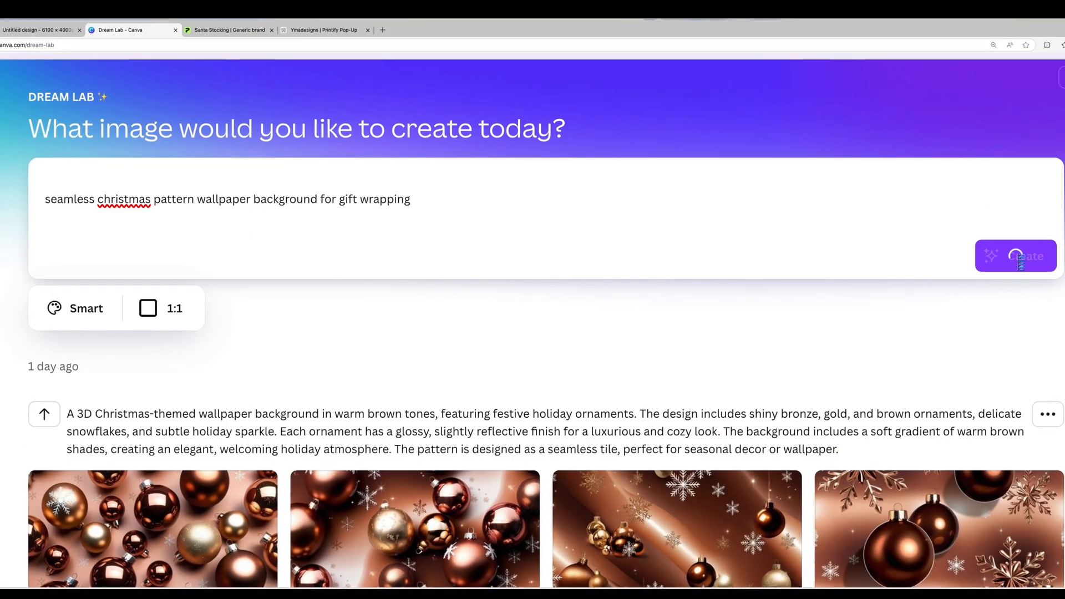
{"action": "left_click", "coordinate": [1015, 256]}
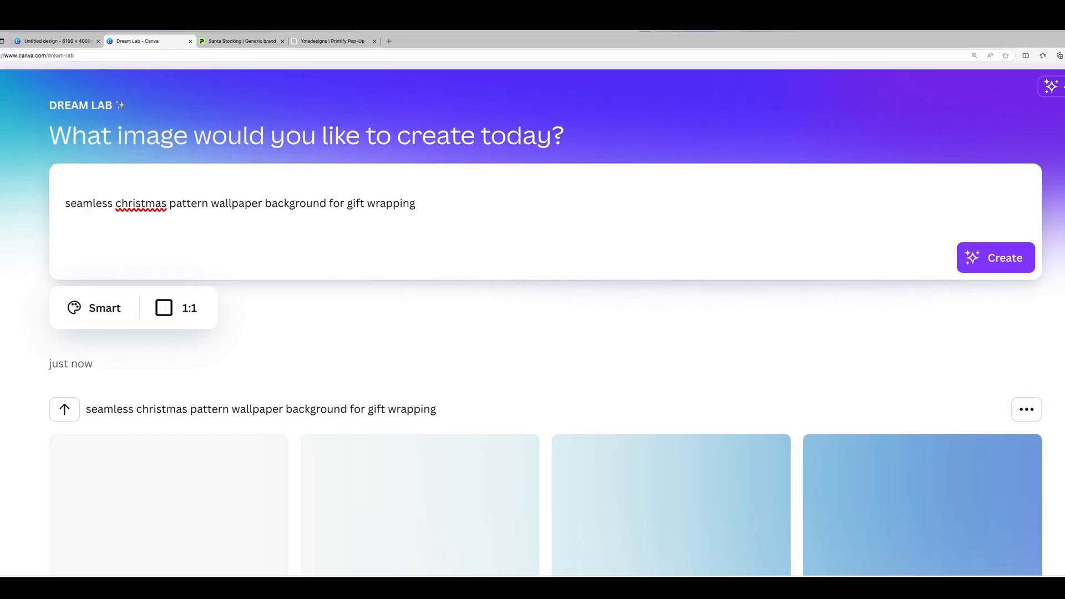
{"action": "scroll", "scroll_direction": "down", "scroll_amount": 3}
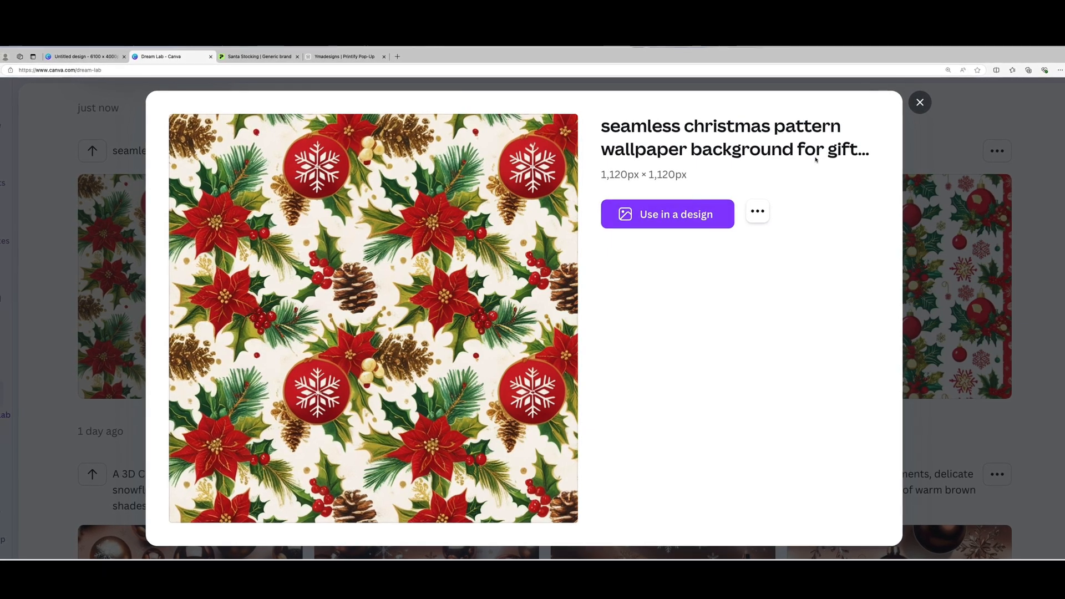
{"action": "left_click", "coordinate": [919, 102]}
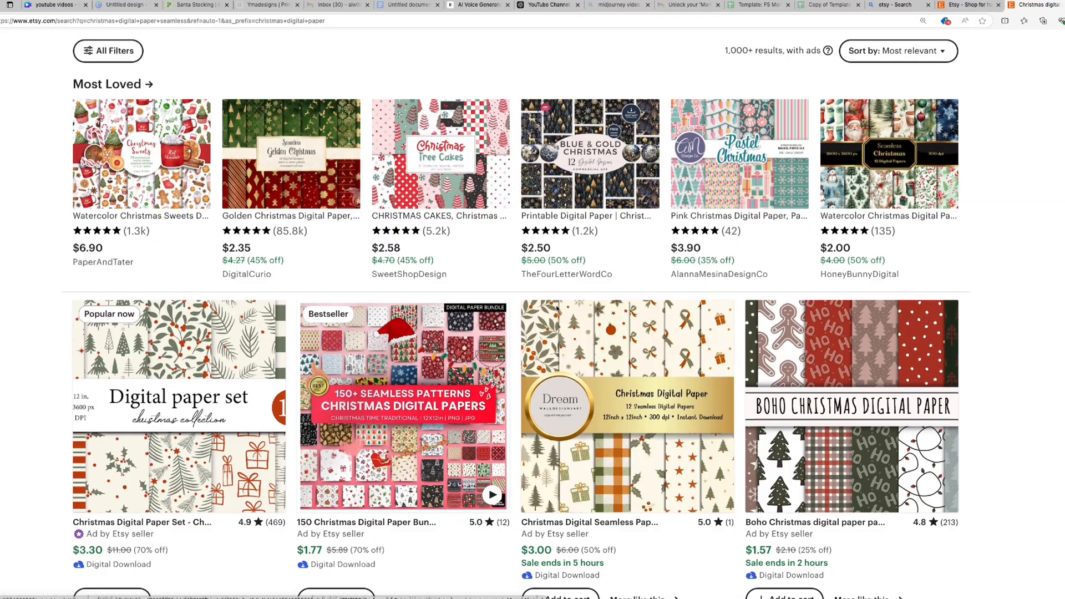
Step: Scroll the Christmas digital paper results past candy cane stripes to the 260+ Mega Bundle listing
{"action": "scroll", "scroll_direction": "down", "scroll_amount": 3}
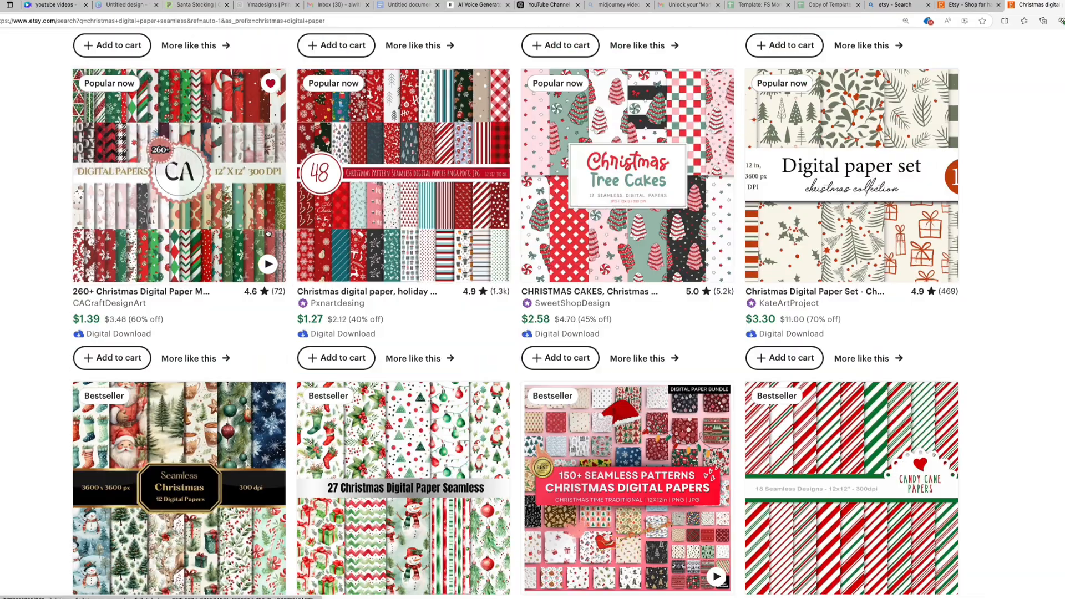
{"action": "scroll", "scroll_direction": "down", "scroll_amount": 3}
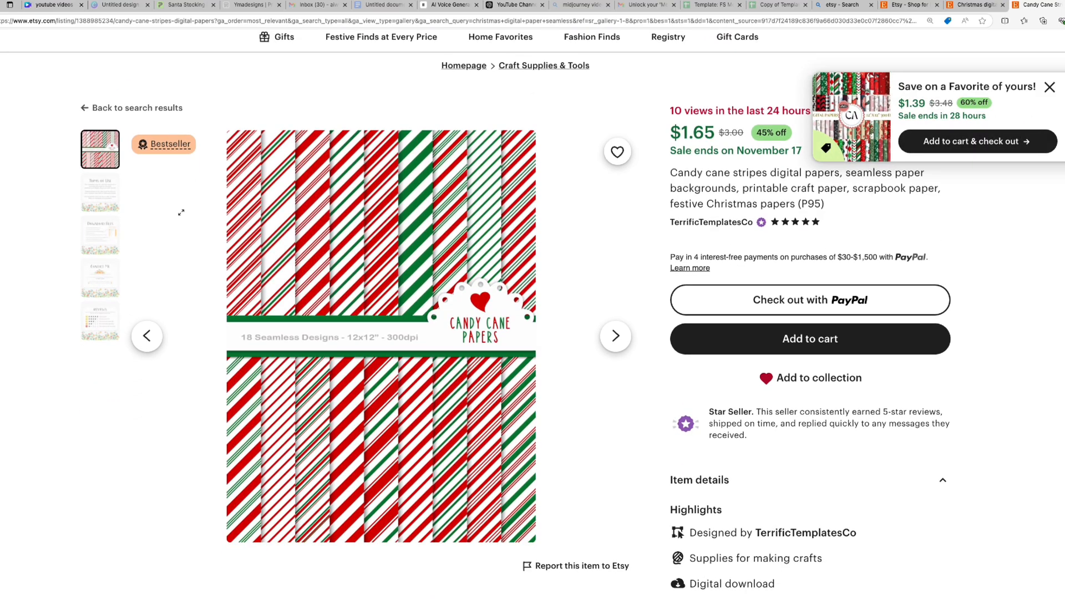
{"action": "scroll", "scroll_direction": "down", "scroll_amount": 3}
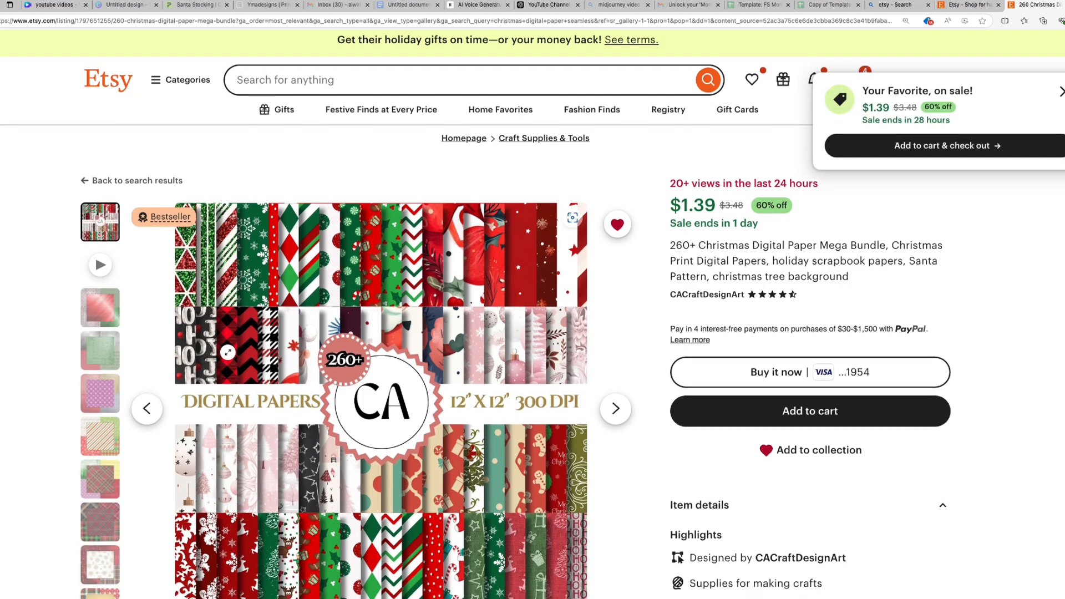
{"action": "scroll", "scroll_direction": "down", "scroll_amount": 3}
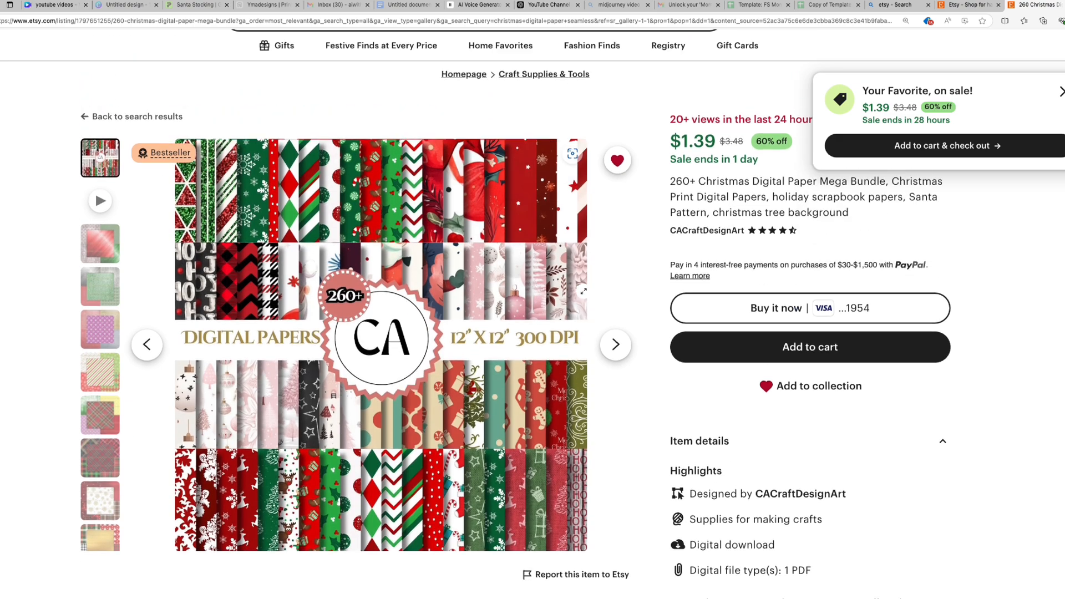
{"action": "scroll", "scroll_direction": "down", "scroll_amount": 3}
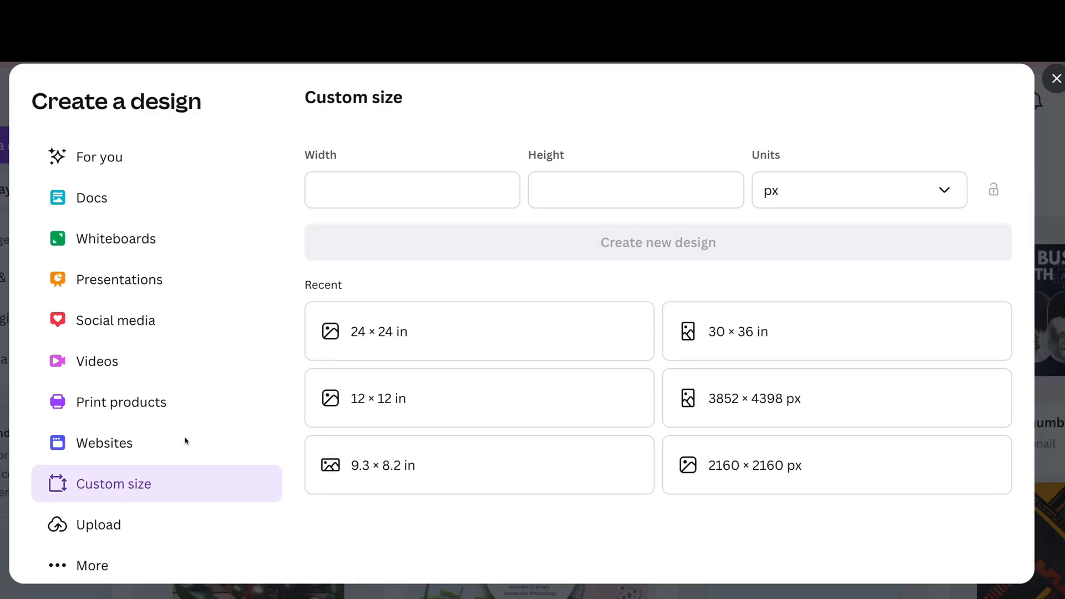
{"action": "mouse_move", "coordinate": [130, 489]}
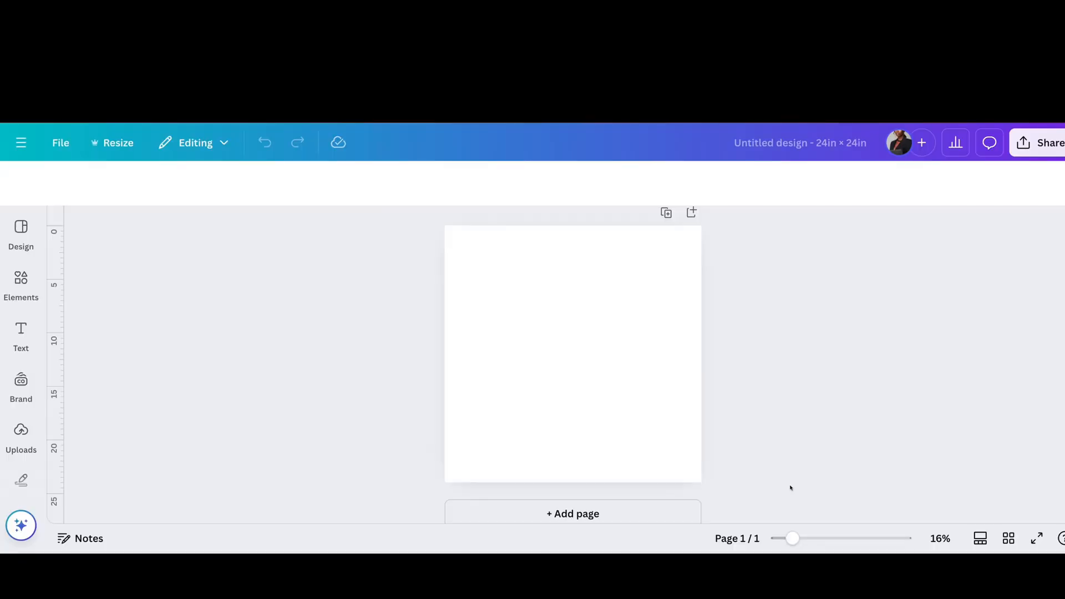
Step: Bring up Uploads to place the red gift-box pattern on the 24 × 24 in page
{"action": "left_click", "coordinate": [573, 353]}
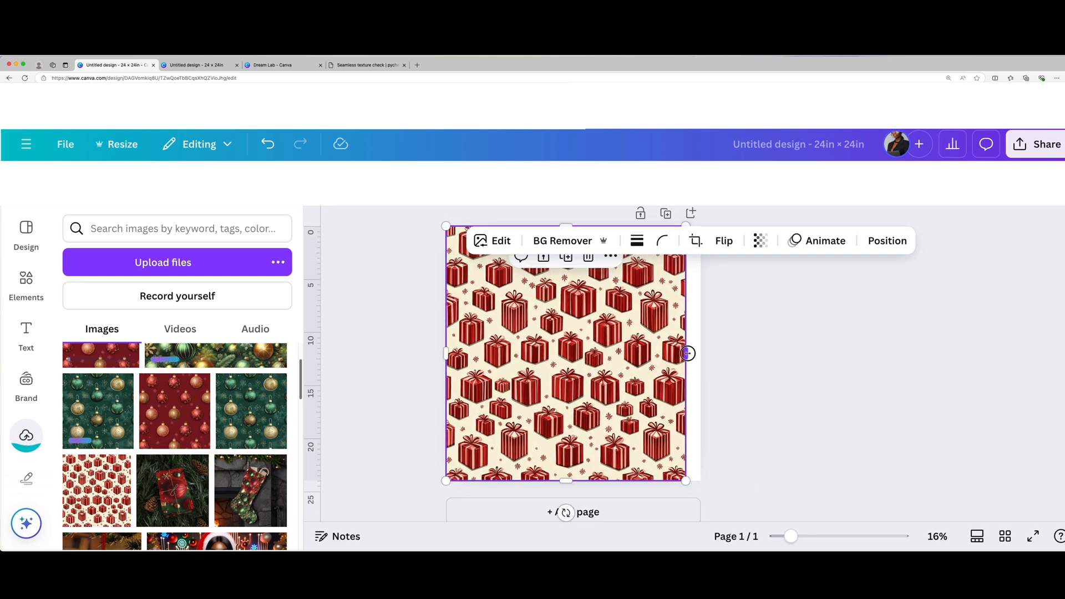
Step: Place the red ornament and green ornament patterns from Uploads onto new pages
{"action": "left_click", "coordinate": [573, 512]}
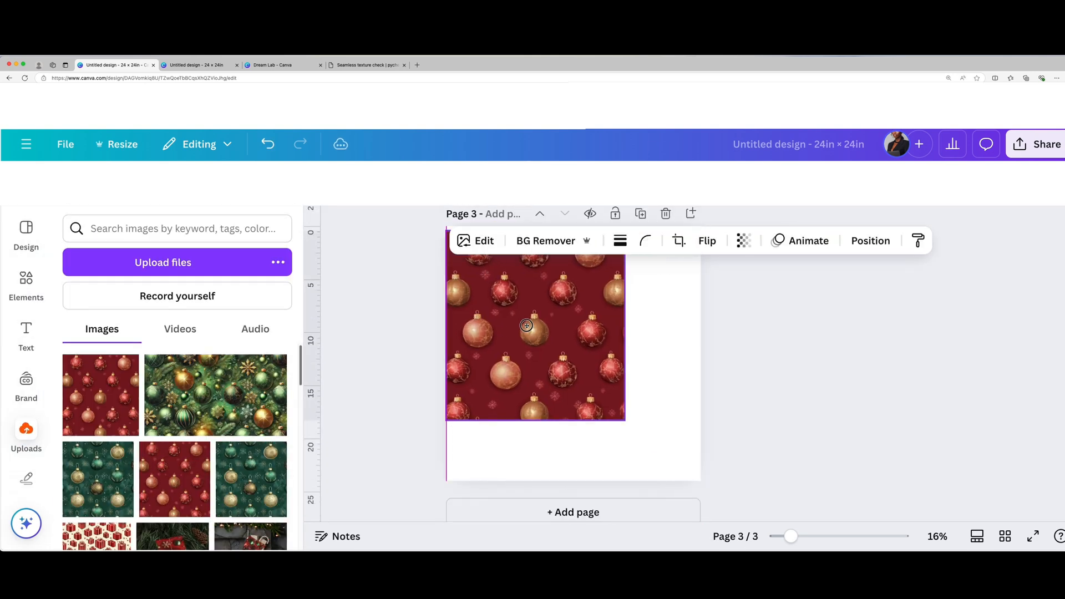
{"action": "left_click", "coordinate": [679, 241]}
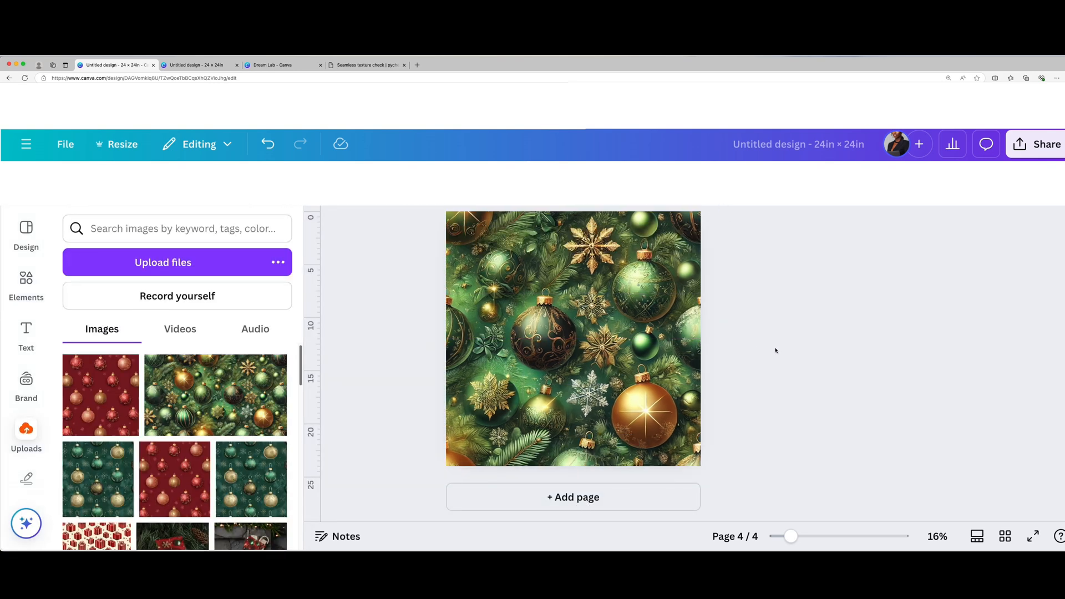
{"action": "left_click", "coordinate": [572, 497]}
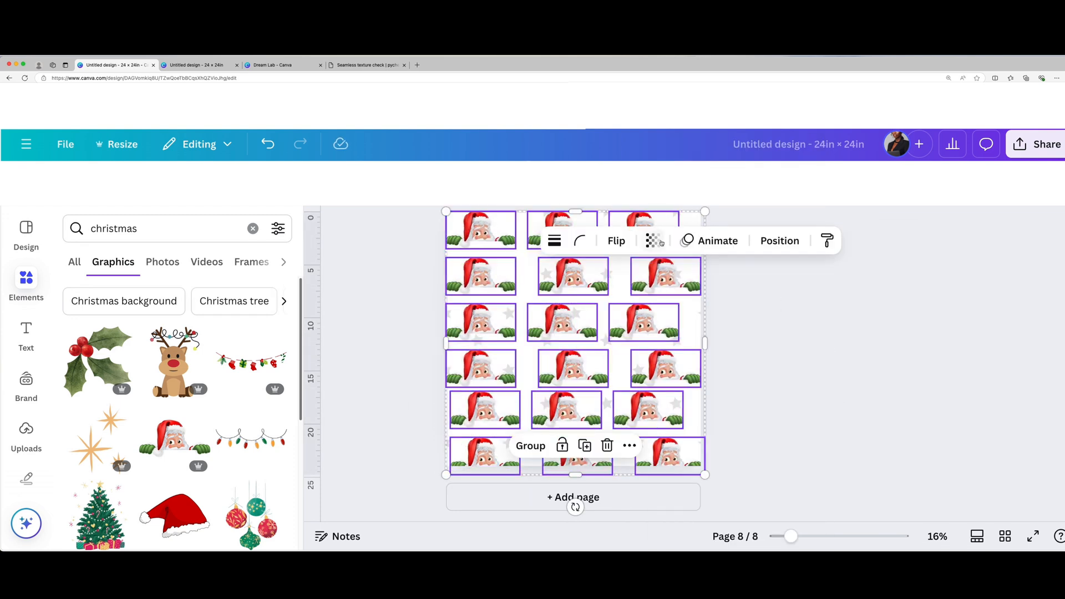
Step: Fill page 8 with duplicated rows of the peeking Santa graphic and deselect
{"action": "left_click", "coordinate": [664, 368]}
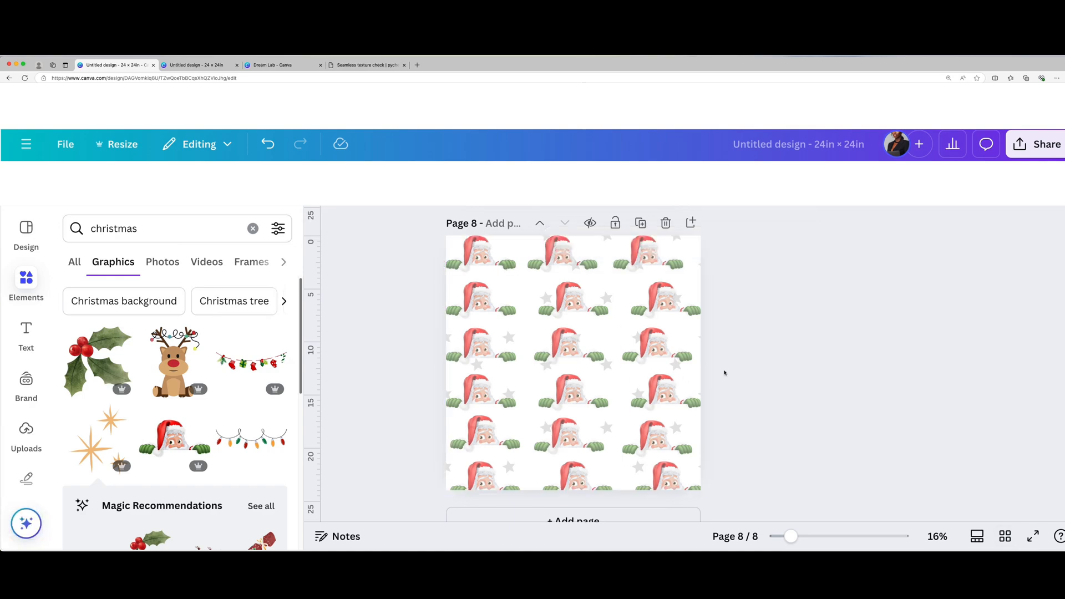
{"action": "left_click", "coordinate": [360, 60]}
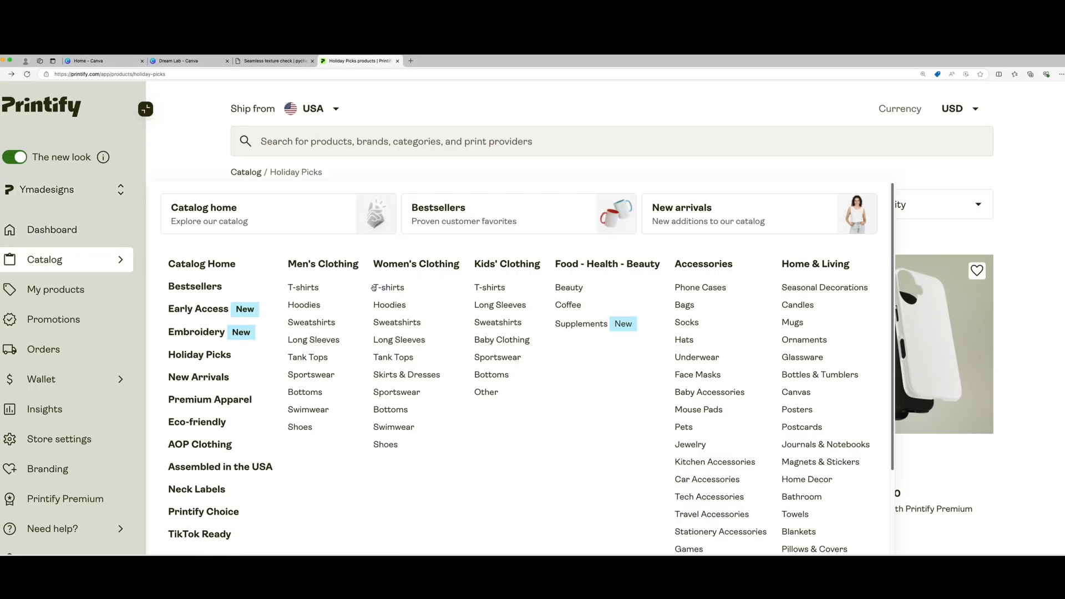
{"action": "mouse_move", "coordinate": [196, 331]}
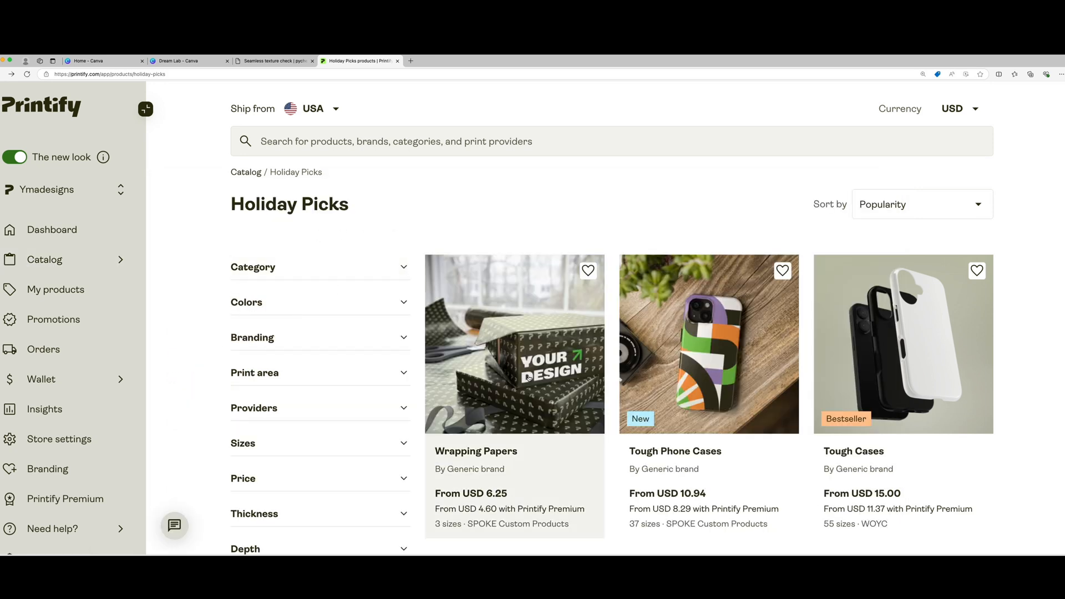
Step: Search the catalog for 'wrapping paper' and go to the Gift Wrap Papers product
{"action": "type", "text": "w"}
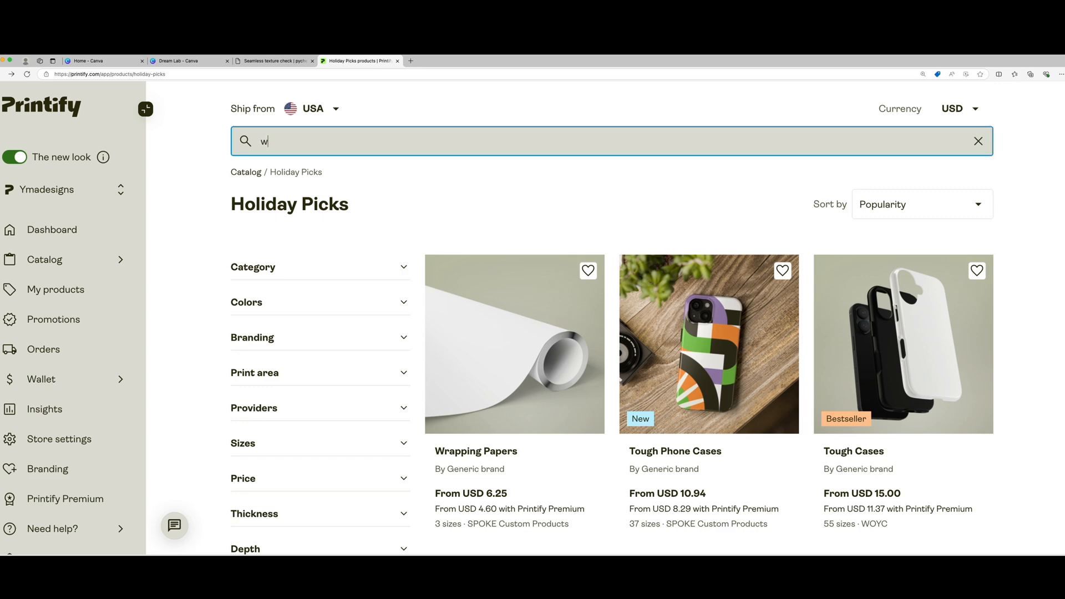
{"action": "type", "text": "wrappinh"}
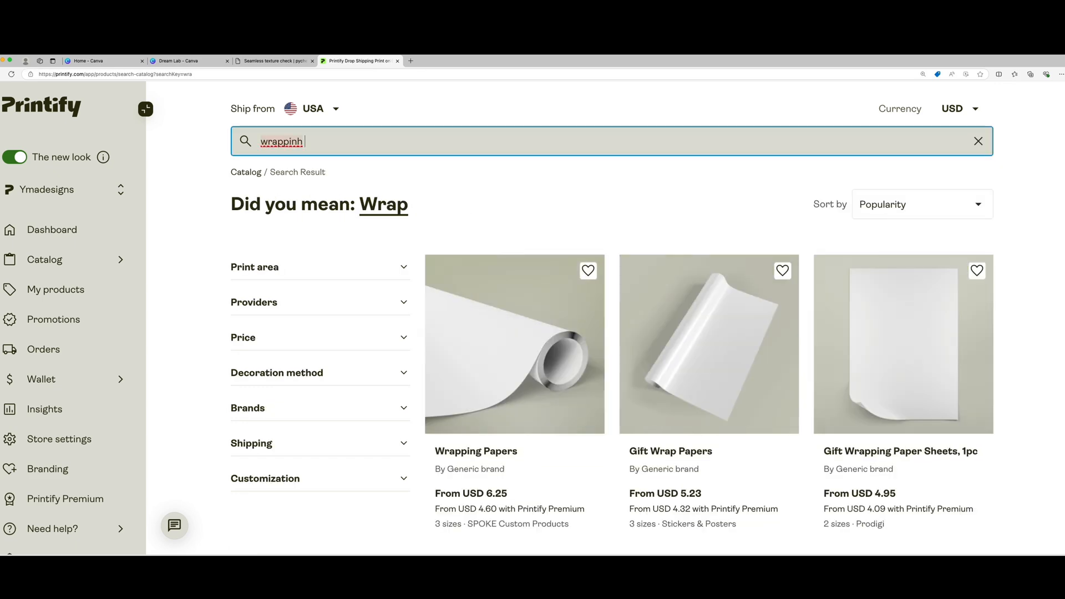
{"action": "type", "text": "wrapping paper"}
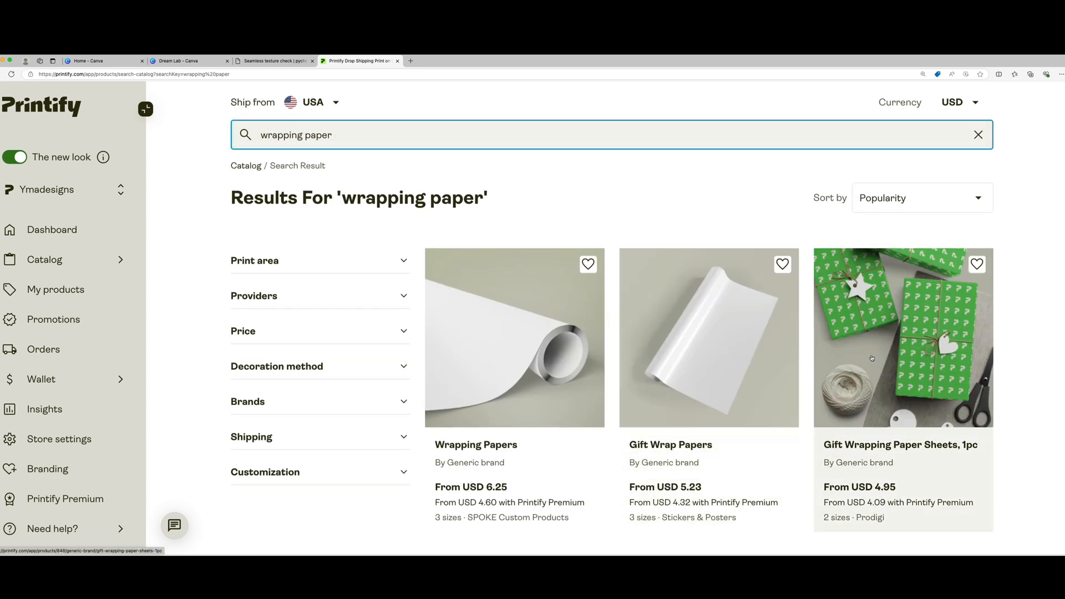
{"action": "scroll", "scroll_direction": "down", "scroll_amount": 3}
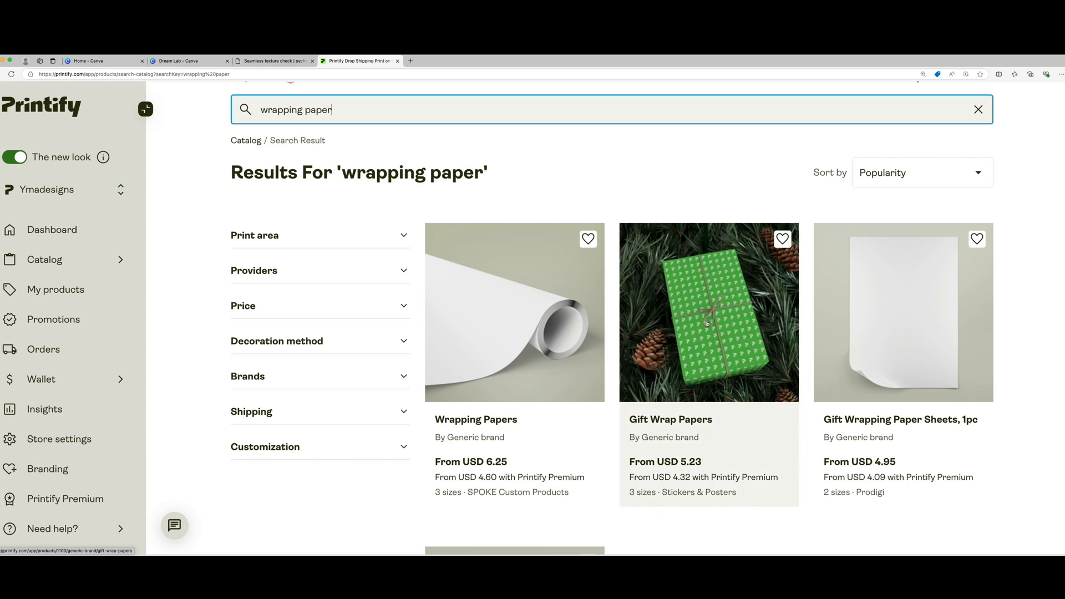
{"action": "left_click", "coordinate": [709, 312]}
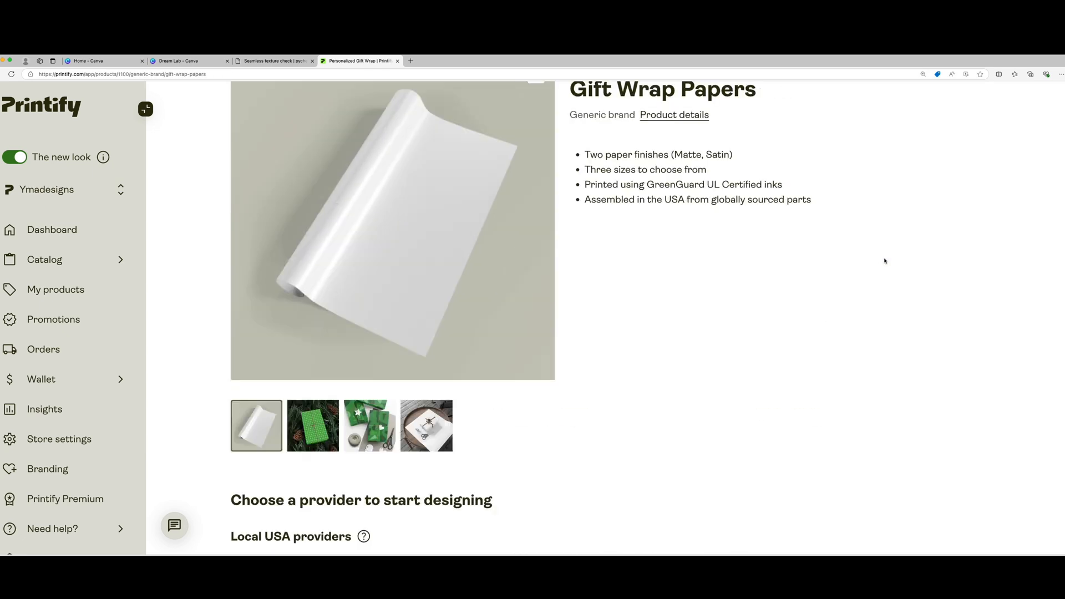
{"action": "scroll", "scroll_direction": "down", "scroll_amount": 3}
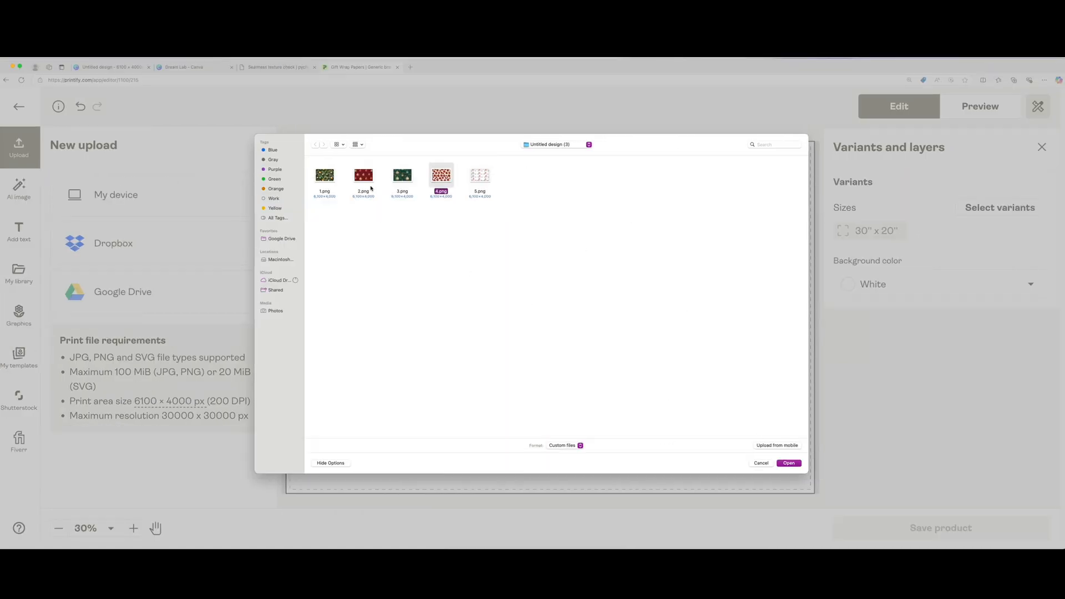
Step: Upload 3.png from My device so the green ornament pattern fills the 30" × 20" print area
{"action": "left_click", "coordinate": [788, 463]}
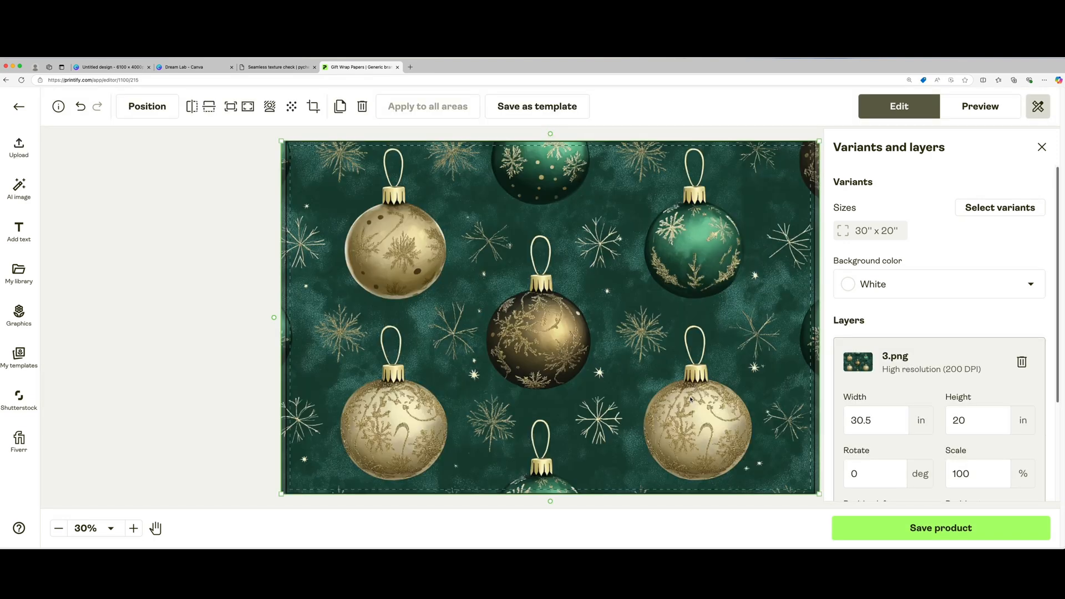
{"action": "left_click", "coordinate": [980, 107]}
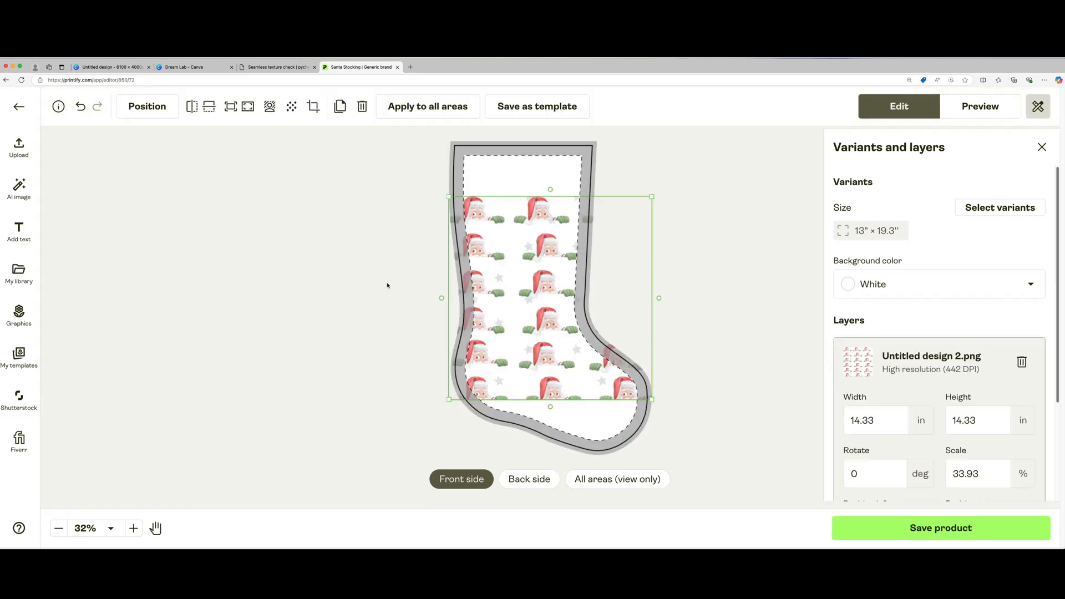
Step: Delete the Untitled design 2.png Santa layer from the back and confirm front and back are empty
{"action": "left_click", "coordinate": [530, 479]}
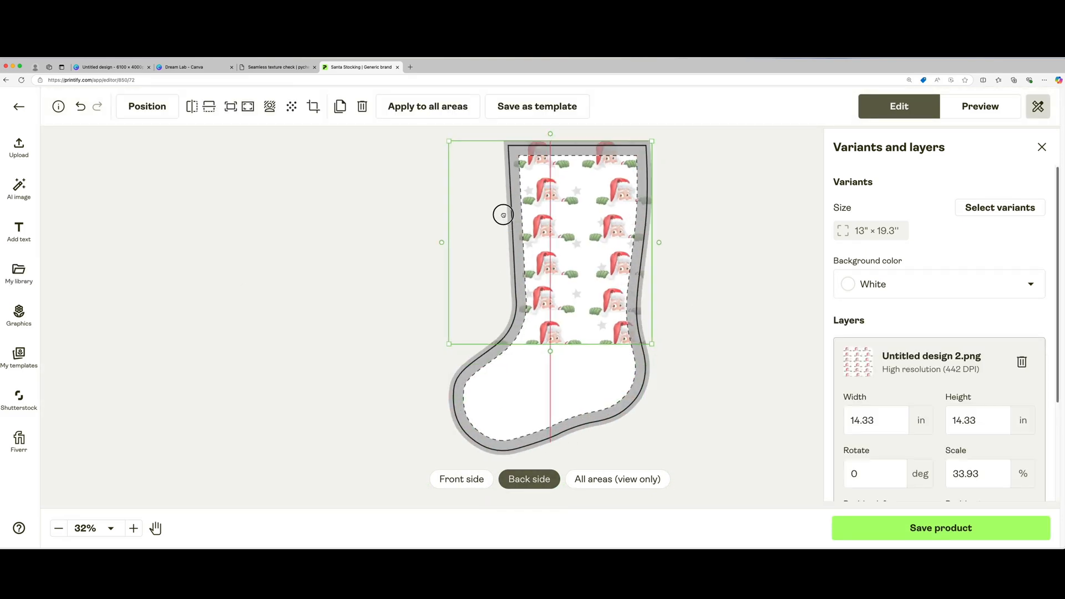
{"action": "left_click", "coordinate": [19, 274]}
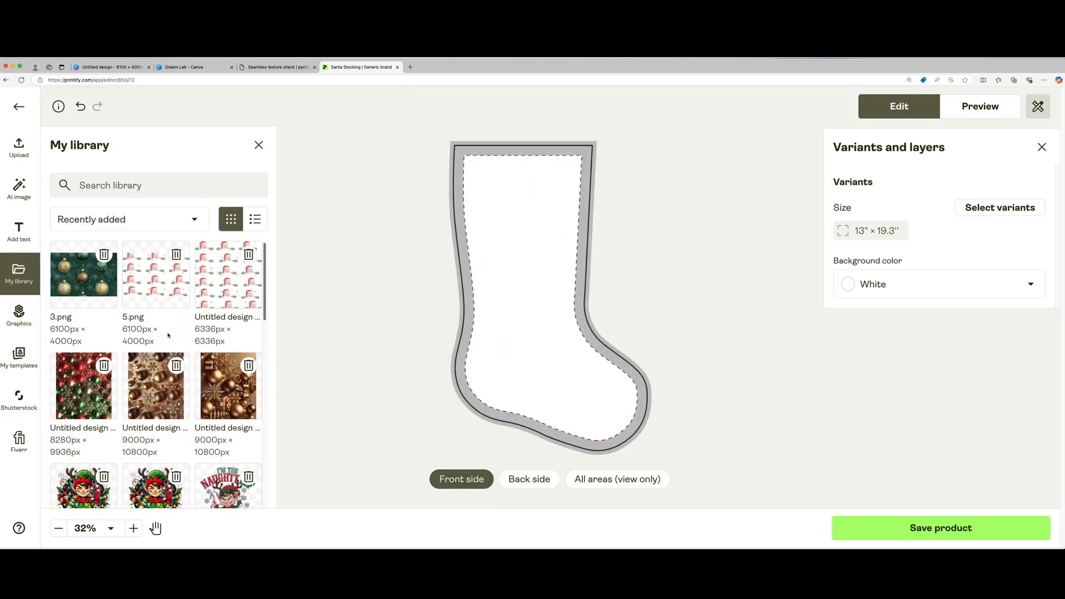
{"action": "left_click", "coordinate": [529, 479]}
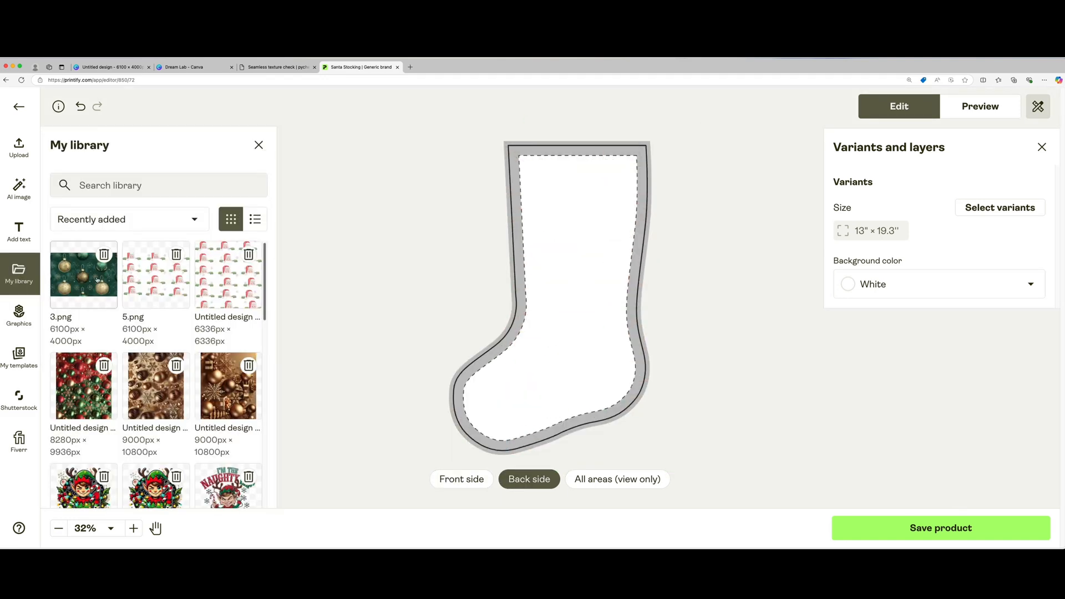
{"action": "left_click", "coordinate": [83, 274]}
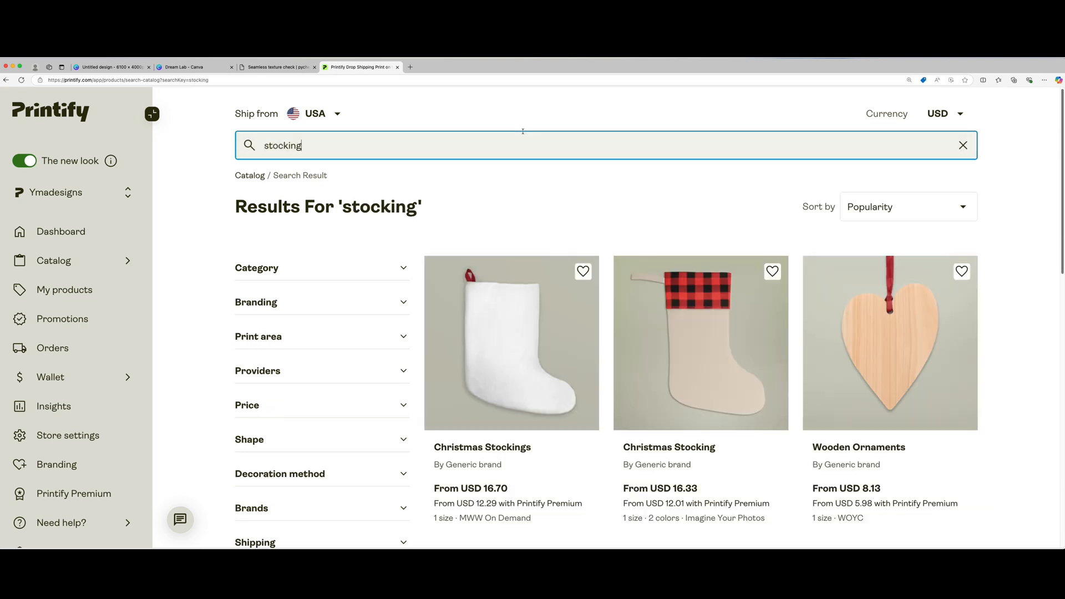
Step: Start the Print Clever stocking, review the 3.png pattern on front and All areas views, and save the product
{"action": "scroll", "scroll_direction": "down", "scroll_amount": 3}
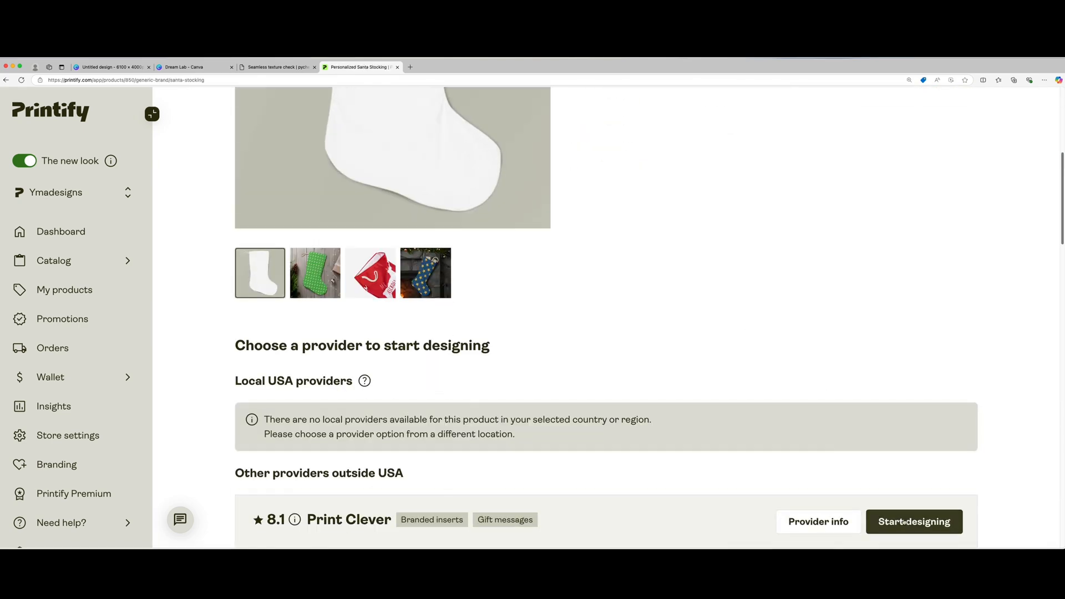
{"action": "left_click", "coordinate": [913, 521]}
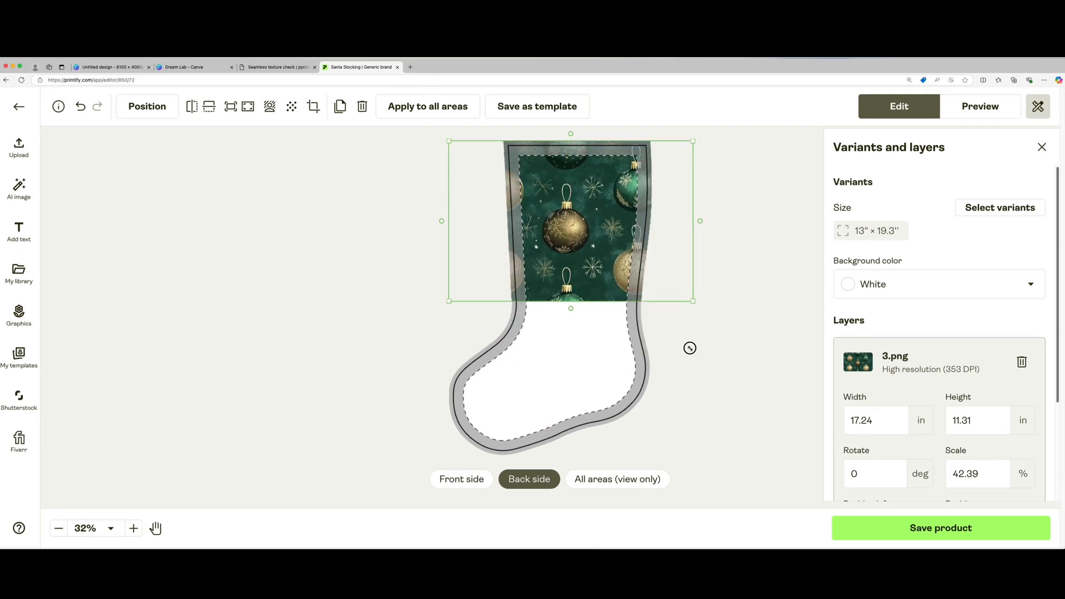
{"action": "left_click", "coordinate": [616, 480]}
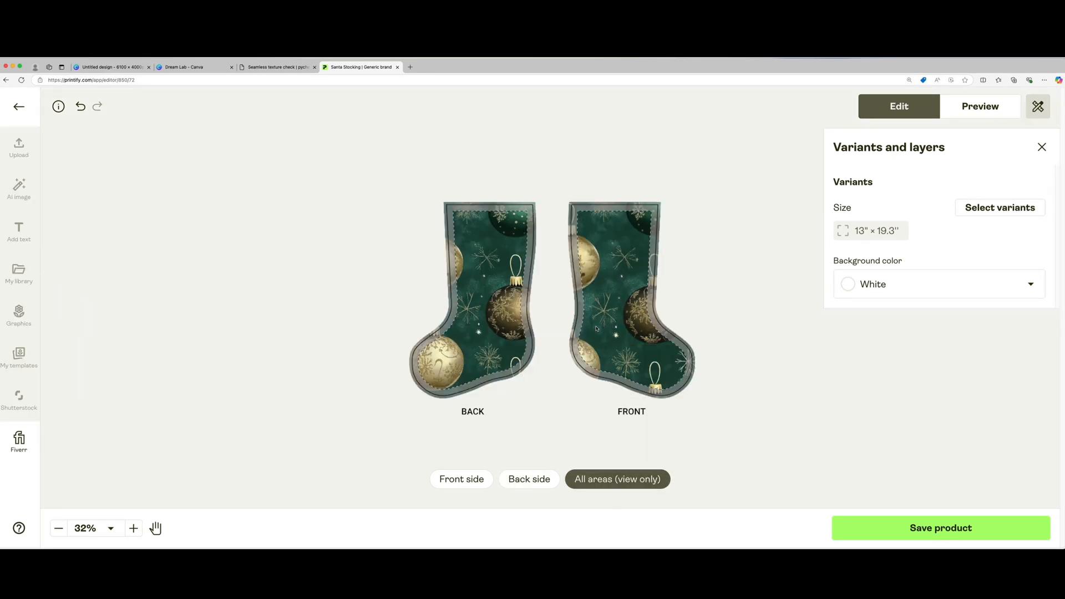
{"action": "left_click", "coordinate": [461, 479]}
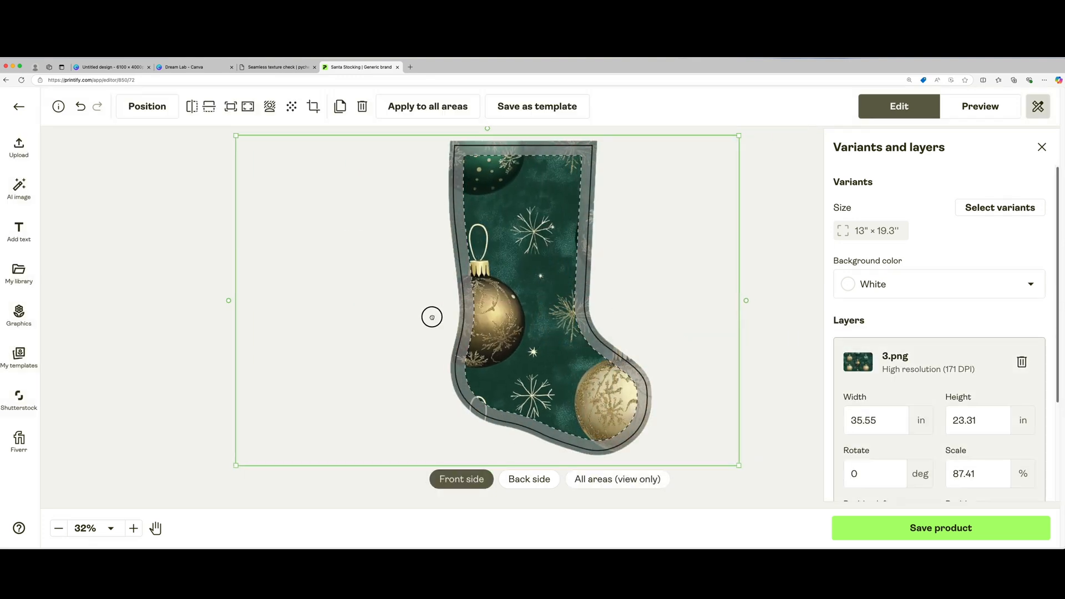
{"action": "left_click", "coordinate": [617, 479]}
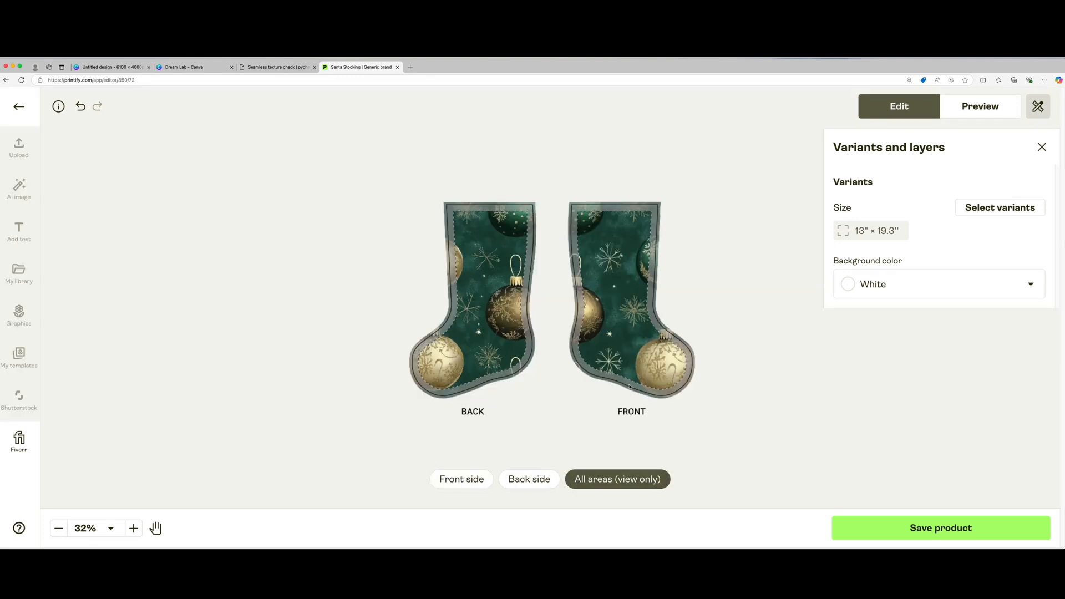
{"action": "left_click", "coordinate": [979, 107]}
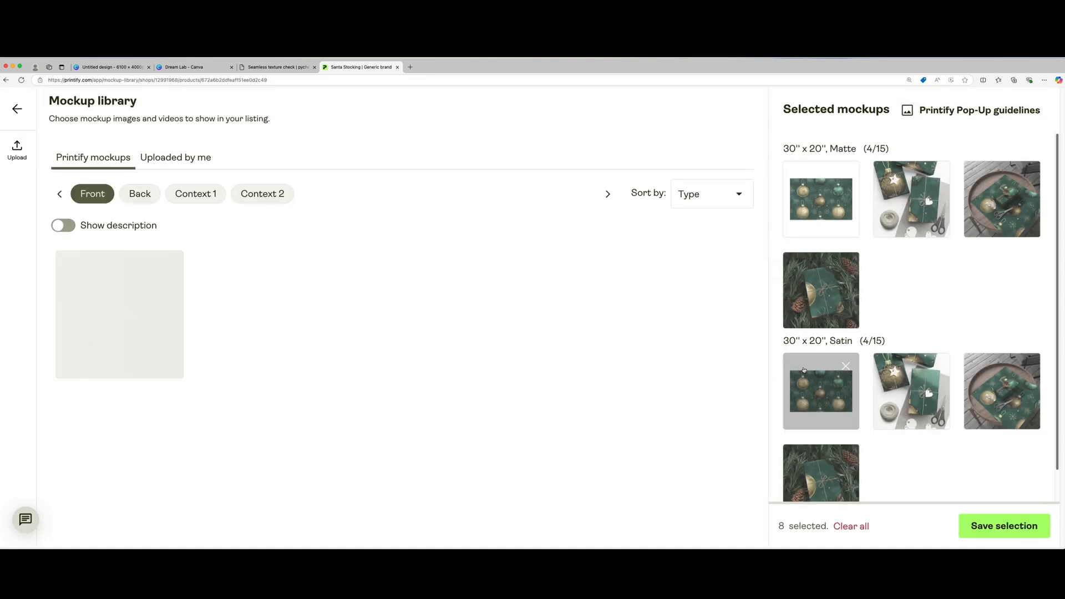
Step: Save the stocking mockup selection, then browse to the Holiday Picks catalog collection
{"action": "left_click", "coordinate": [1003, 525]}
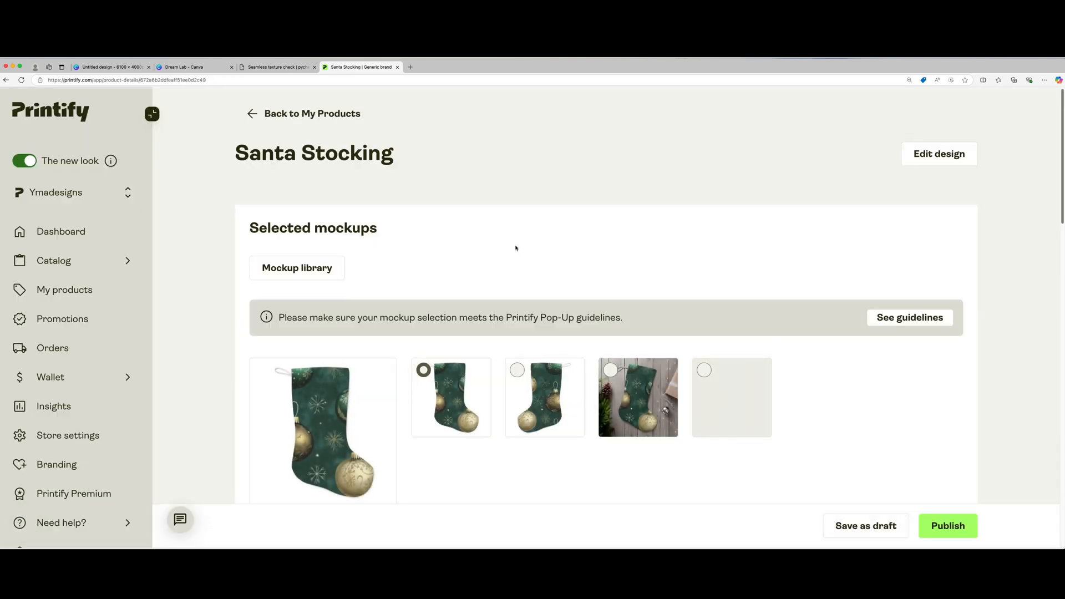
{"action": "scroll", "scroll_direction": "down", "scroll_amount": 3}
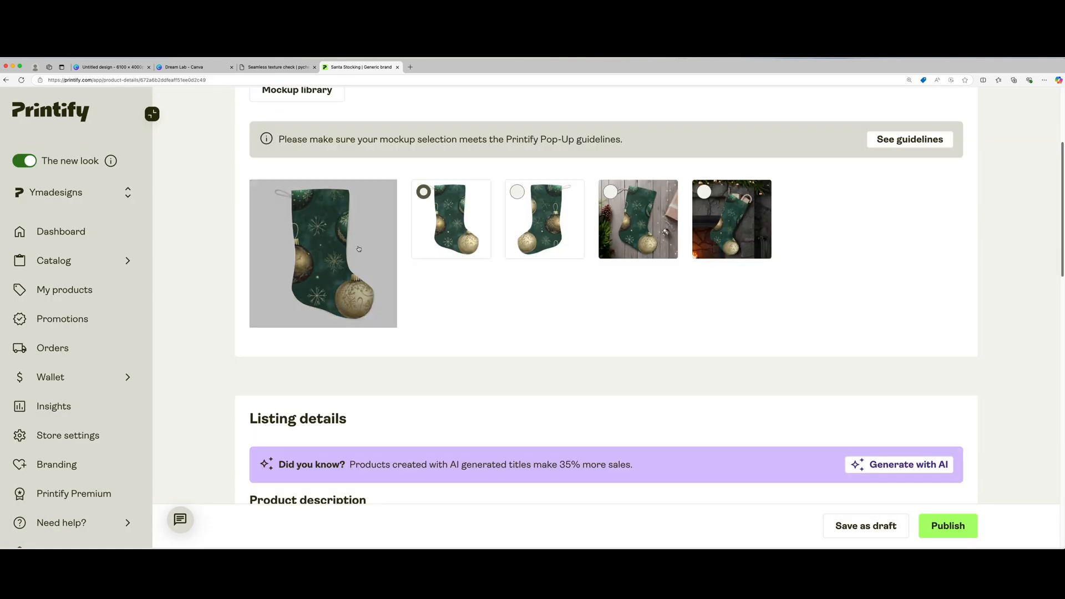
{"action": "left_click", "coordinate": [54, 260]}
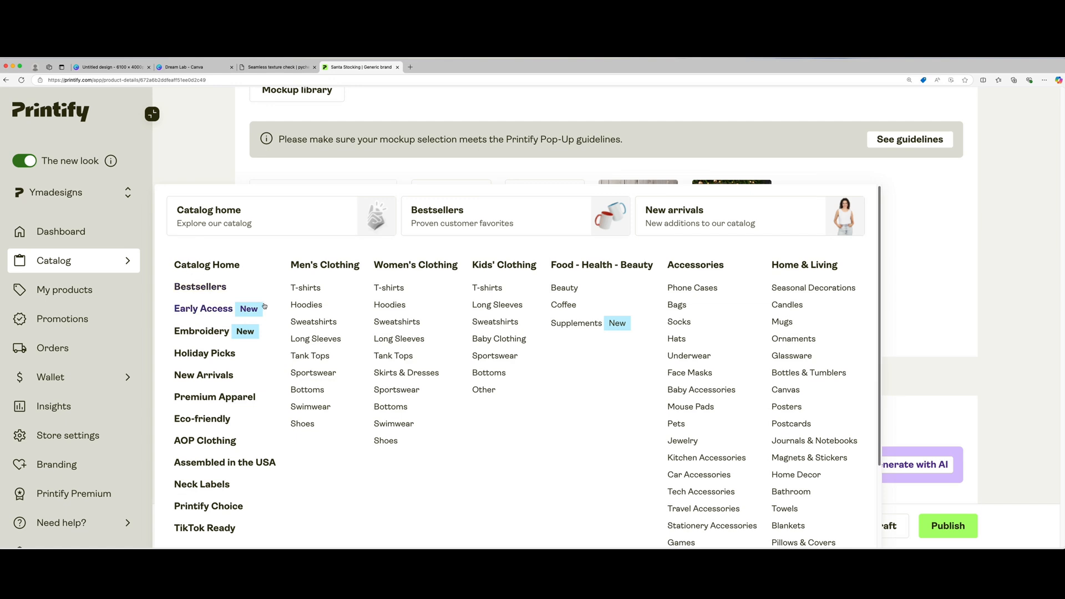
{"action": "left_click", "coordinate": [205, 353]}
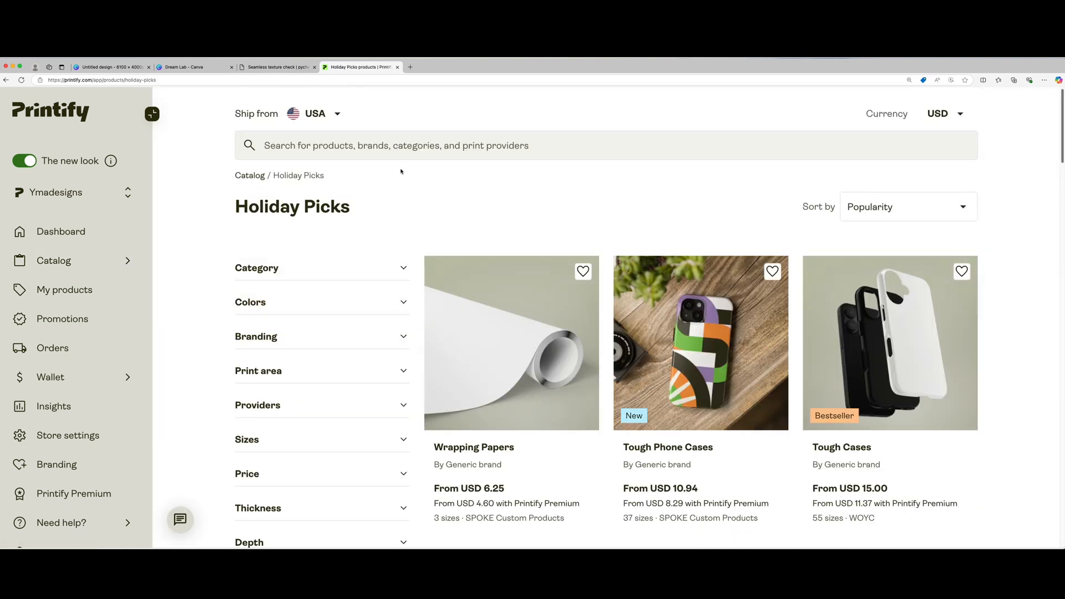
Step: Search 'ornament', find Metal Ornaments and start designing with the Pic the Gift provider
{"action": "type", "text": "on"}
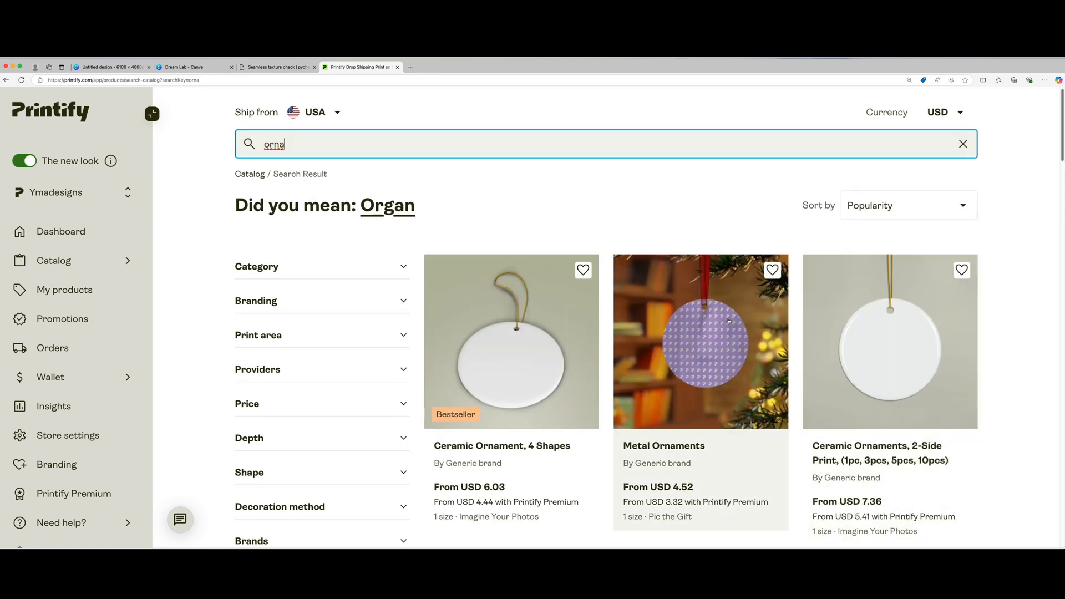
{"action": "scroll", "scroll_direction": "down", "scroll_amount": 3}
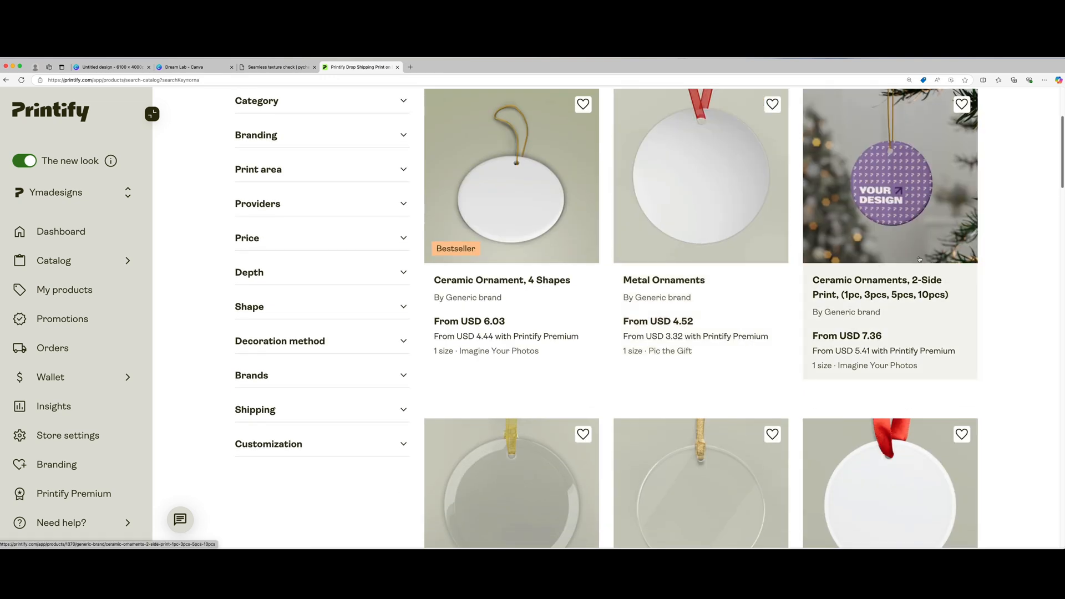
{"action": "scroll", "scroll_direction": "down", "scroll_amount": 3}
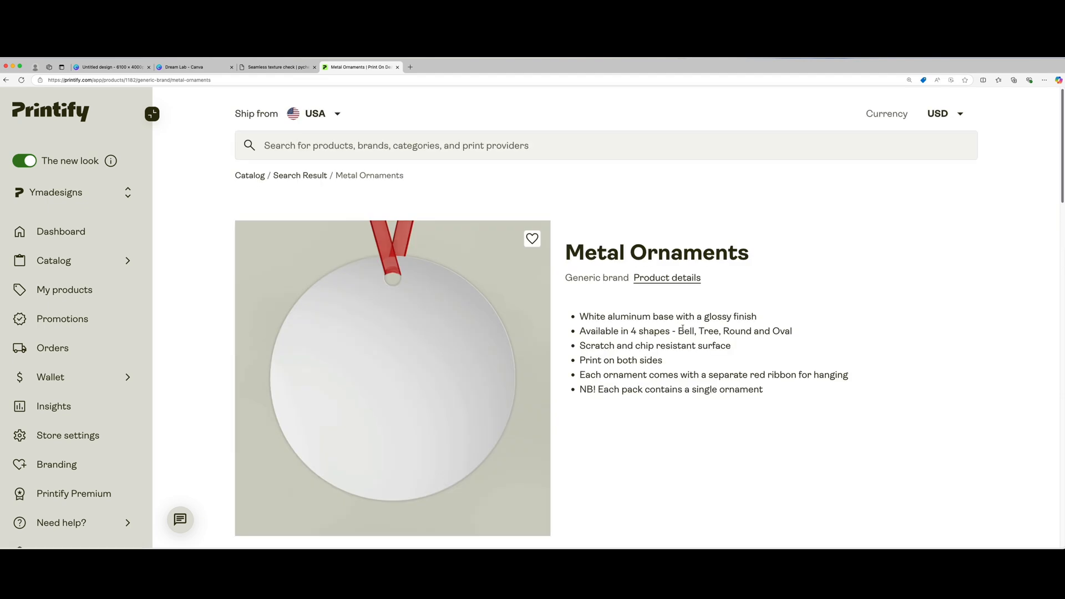
{"action": "scroll", "scroll_direction": "down", "scroll_amount": 3}
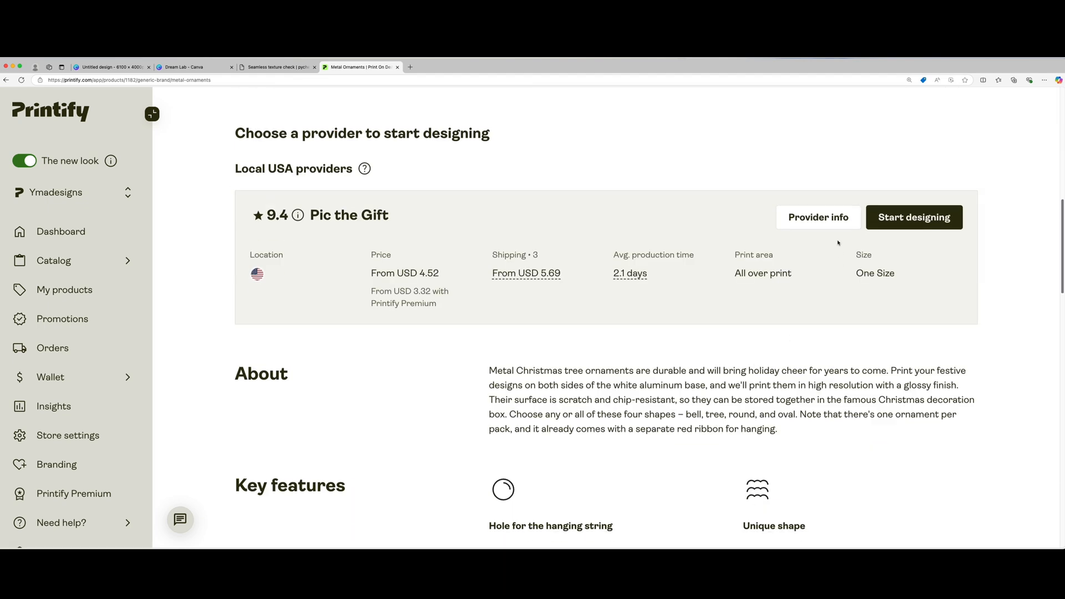
{"action": "left_click", "coordinate": [913, 218]}
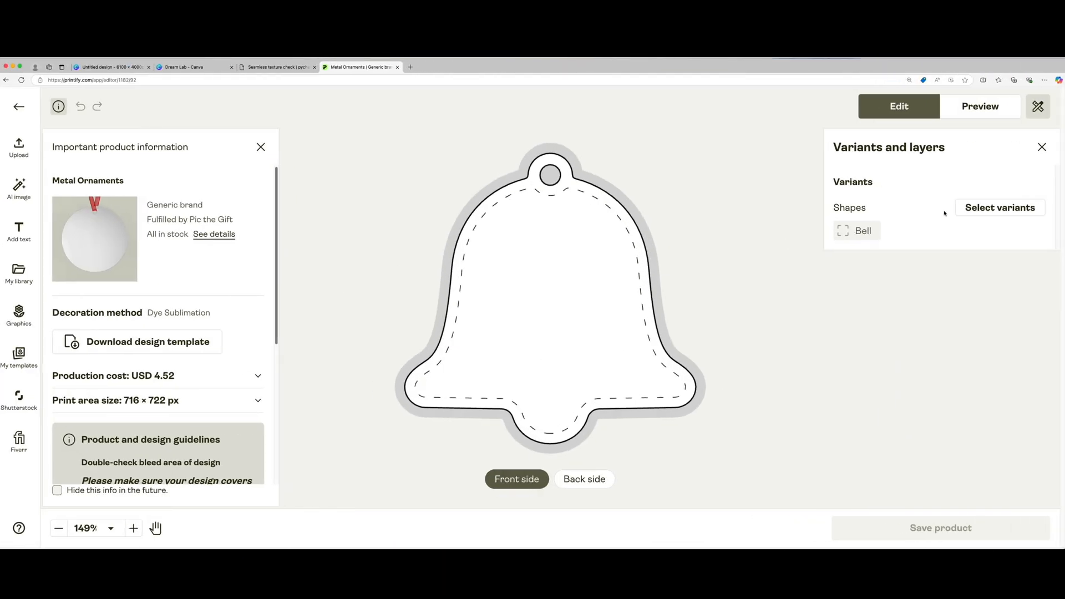
Step: Place 3.png on the bell ornament, check its back side, and add the Round shape variant
{"action": "left_click", "coordinate": [1000, 207]}
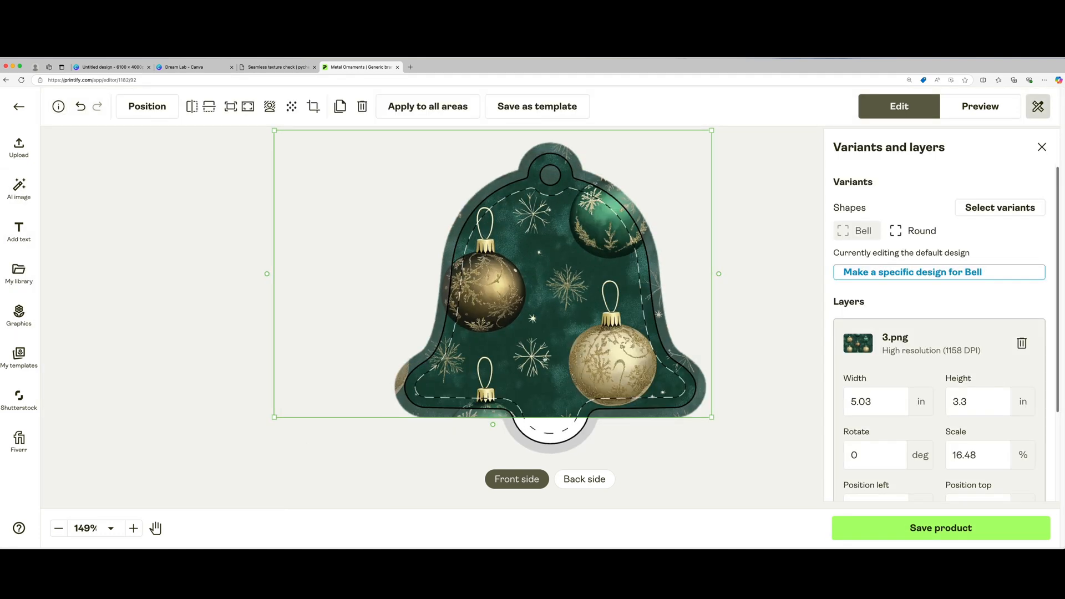
{"action": "left_click", "coordinate": [583, 479]}
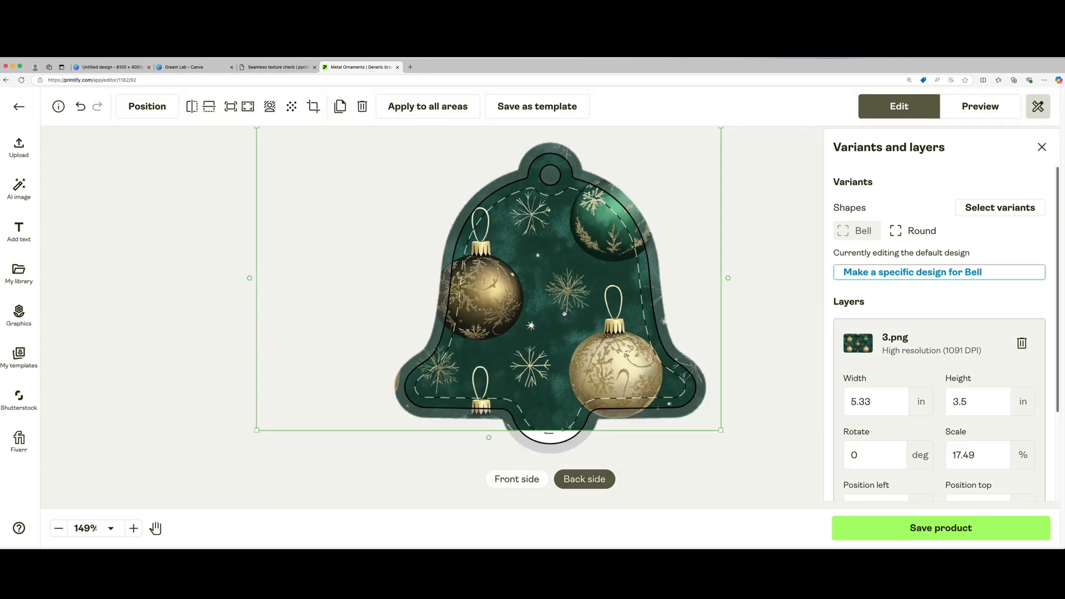
{"action": "left_click", "coordinate": [922, 231]}
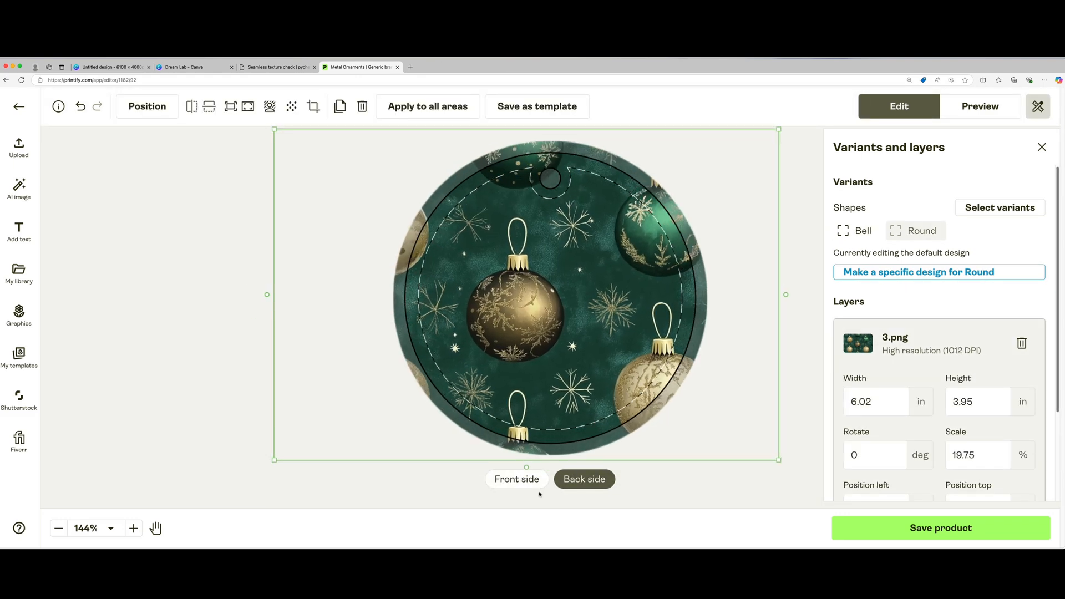
Step: Confirm the round ornament's back and front designs and save the metal ornament product
{"action": "left_click", "coordinate": [980, 107]}
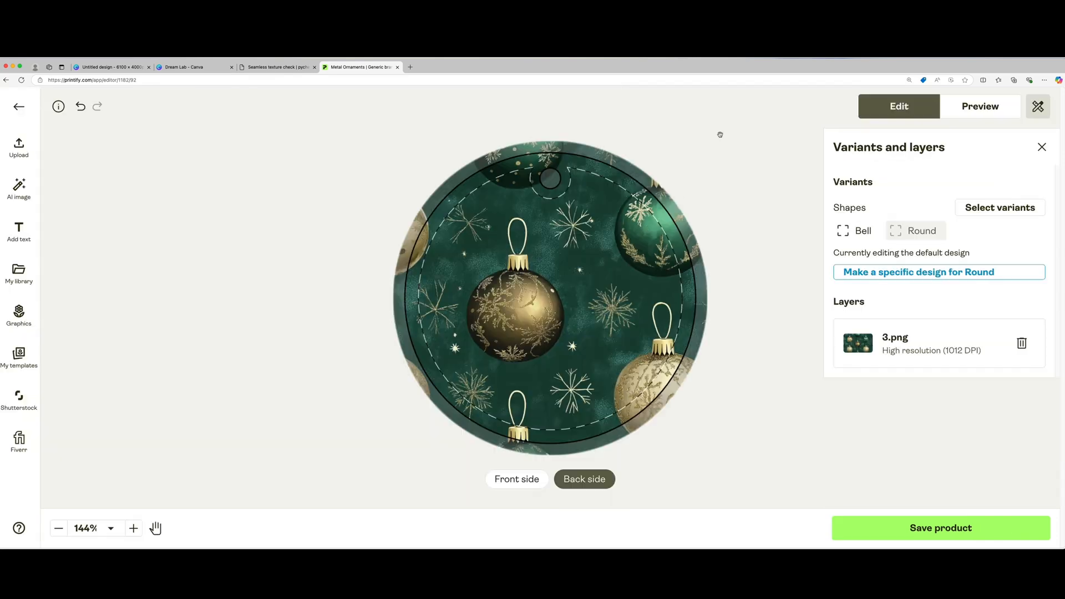
{"action": "left_click", "coordinate": [516, 479]}
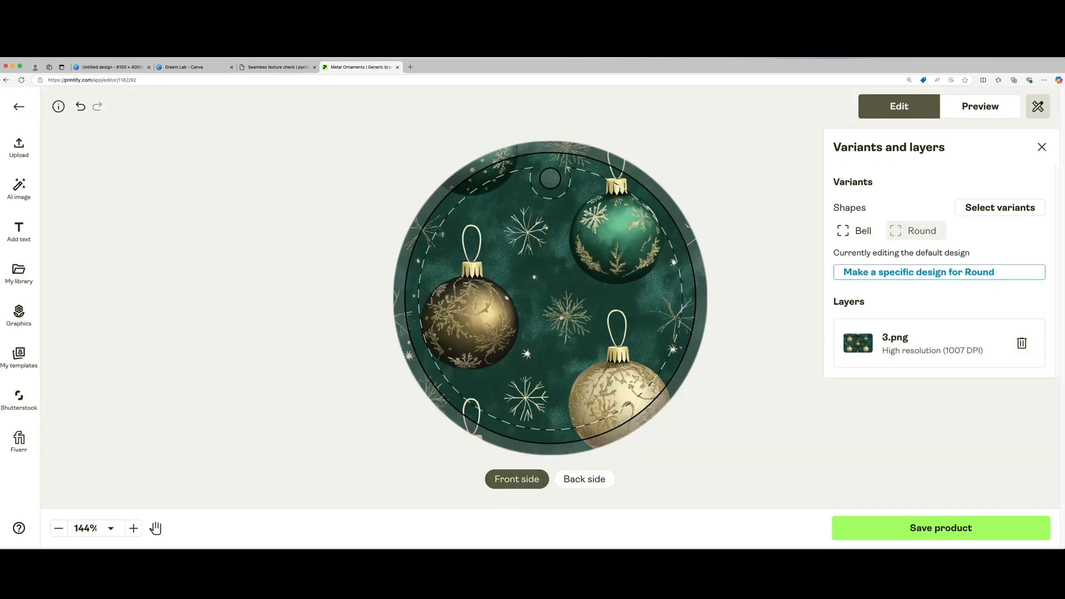
{"action": "left_click", "coordinate": [980, 106]}
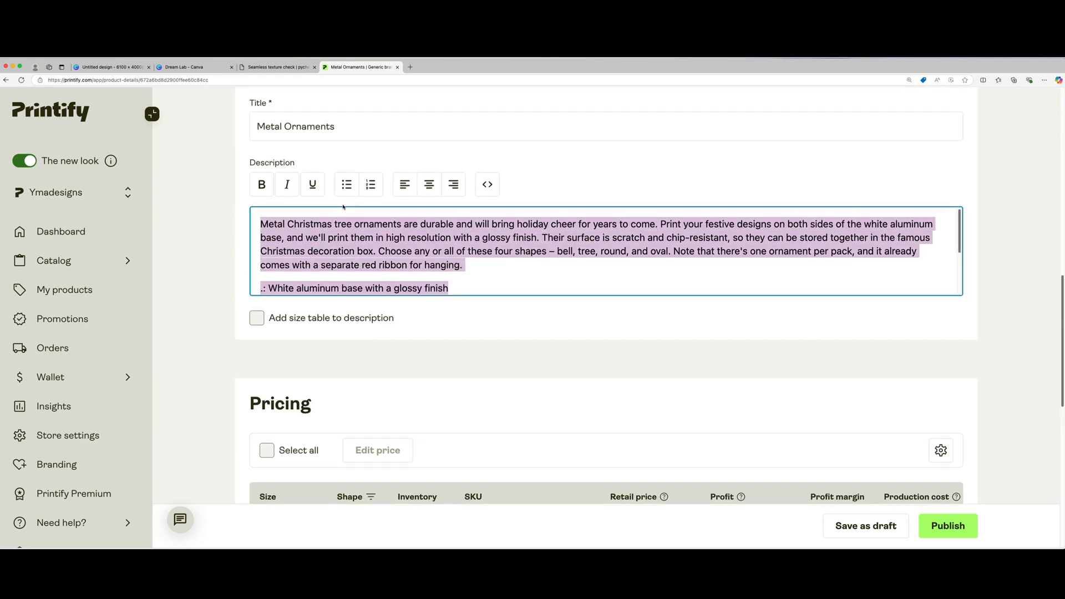
Step: Title the listing 'santa hiding', publish it, and return to the My Products list
{"action": "type", "text": "santa hiding"}
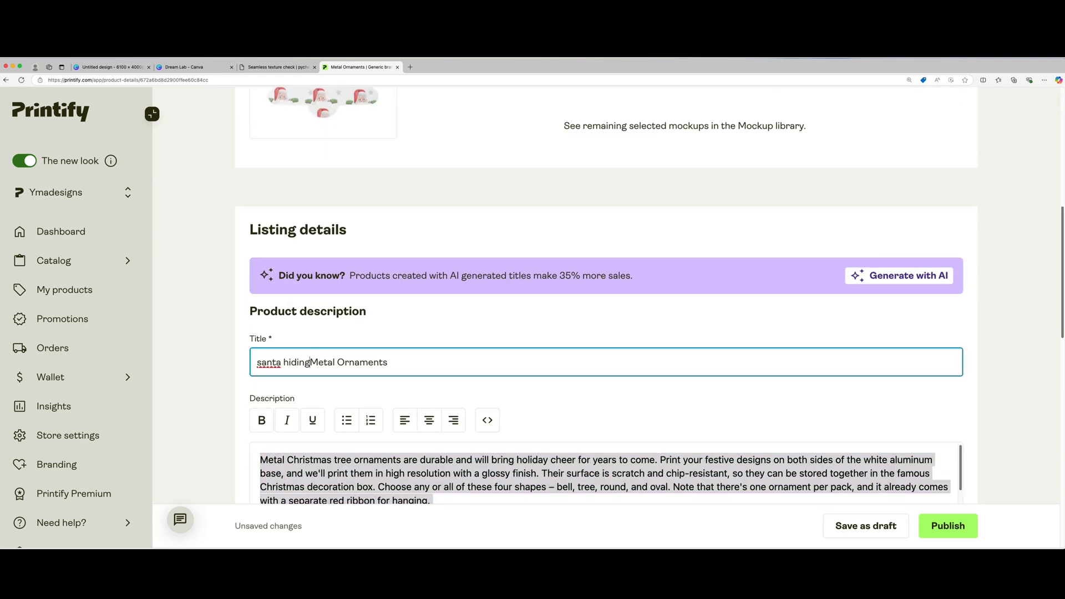
{"action": "scroll", "scroll_direction": "down", "scroll_amount": 3}
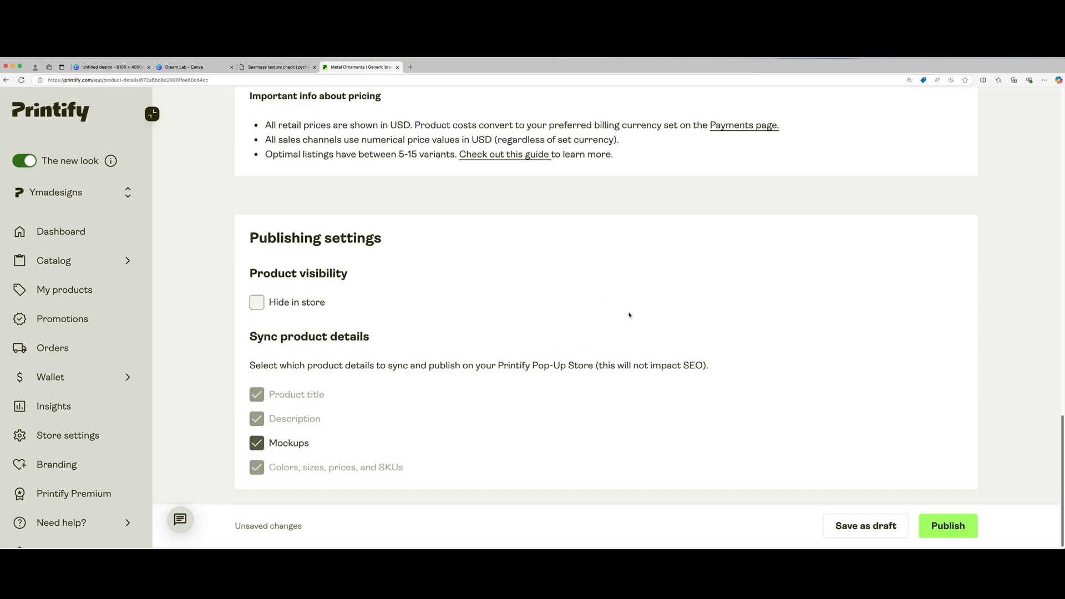
{"action": "left_click", "coordinate": [64, 290]}
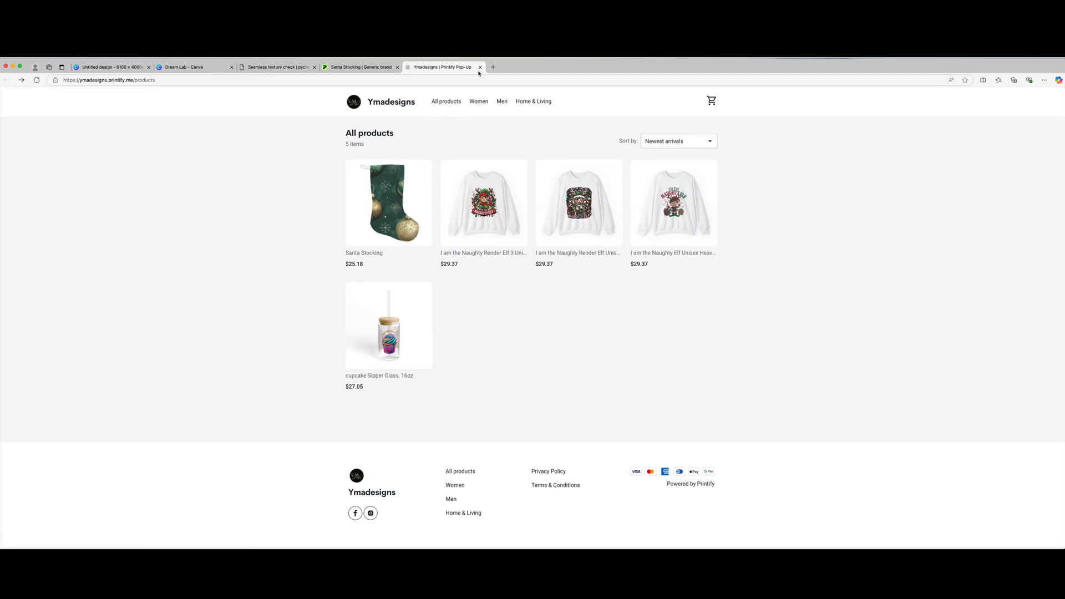
{"action": "left_click", "coordinate": [360, 67]}
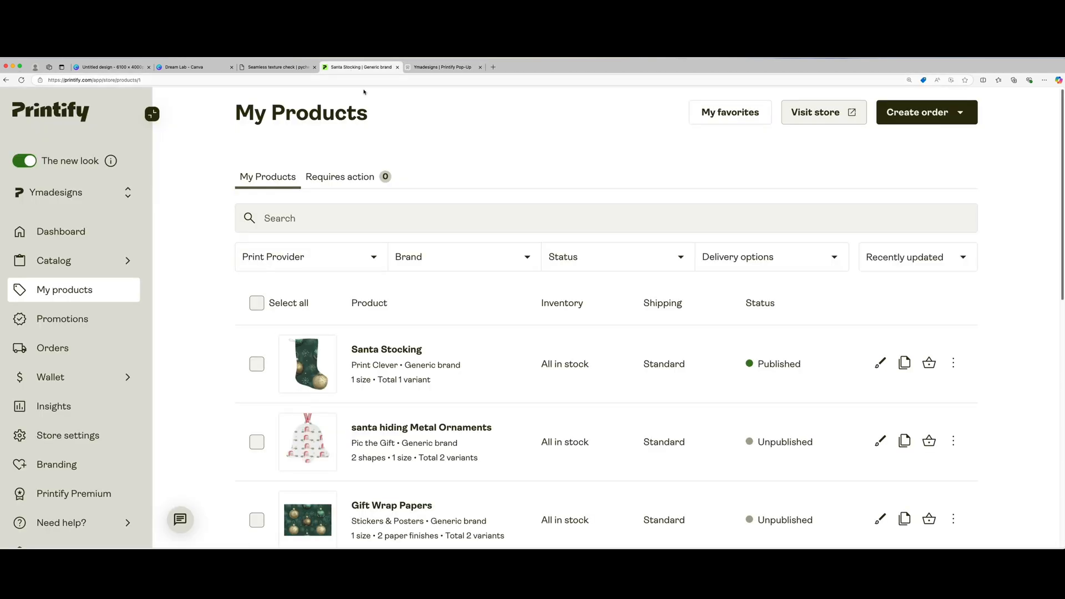